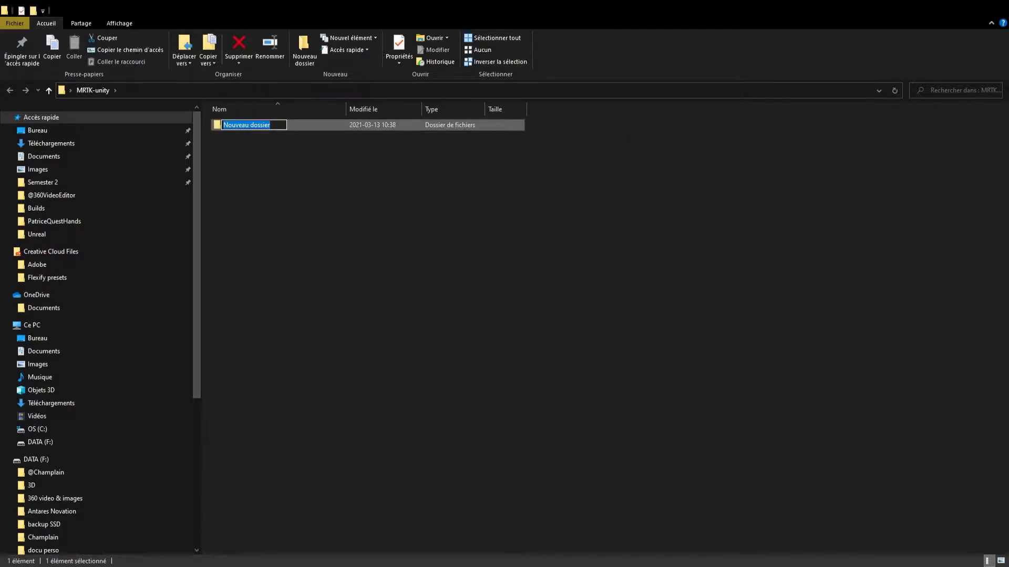
- Name the new folder 'MRTK-unity'
{"action": "type", "text": "MRTK-unity"}
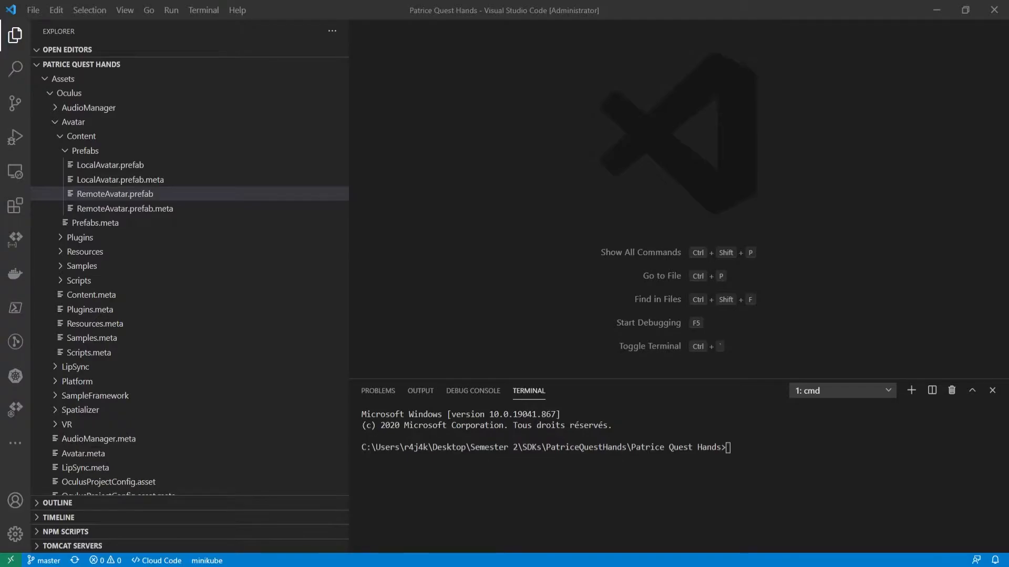
{"action": "left_click", "coordinate": [32, 9]}
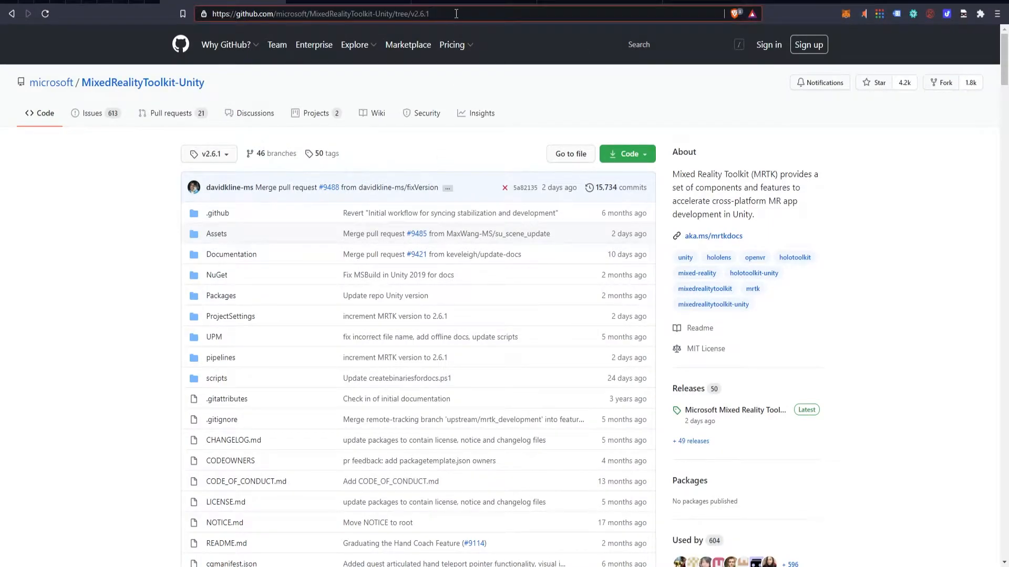
- Show the Code clone options on the MixedRealityToolkit-Unity v2.6.1 repository page
{"action": "left_click", "coordinate": [319, 14]}
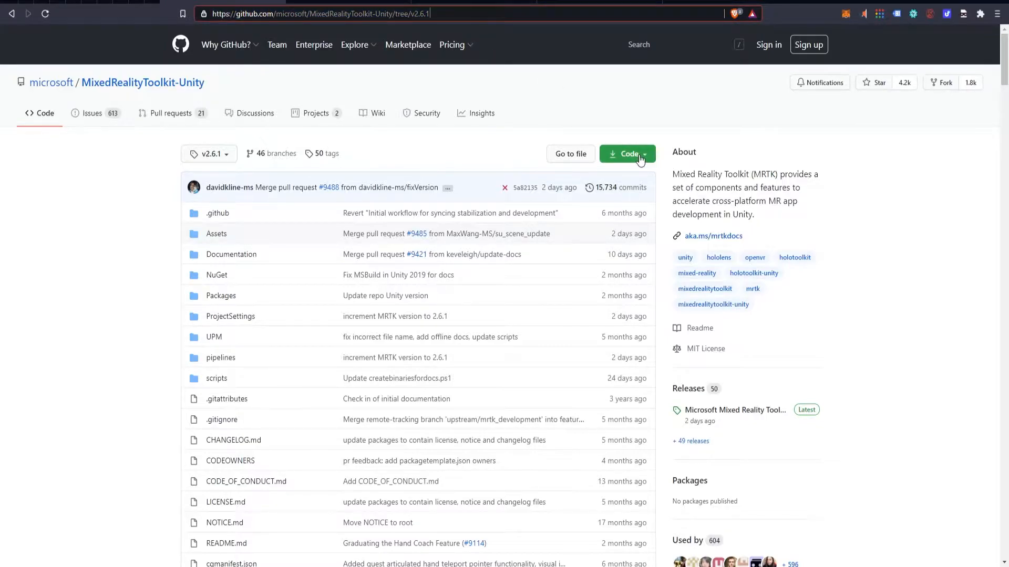
{"action": "left_click", "coordinate": [626, 154]}
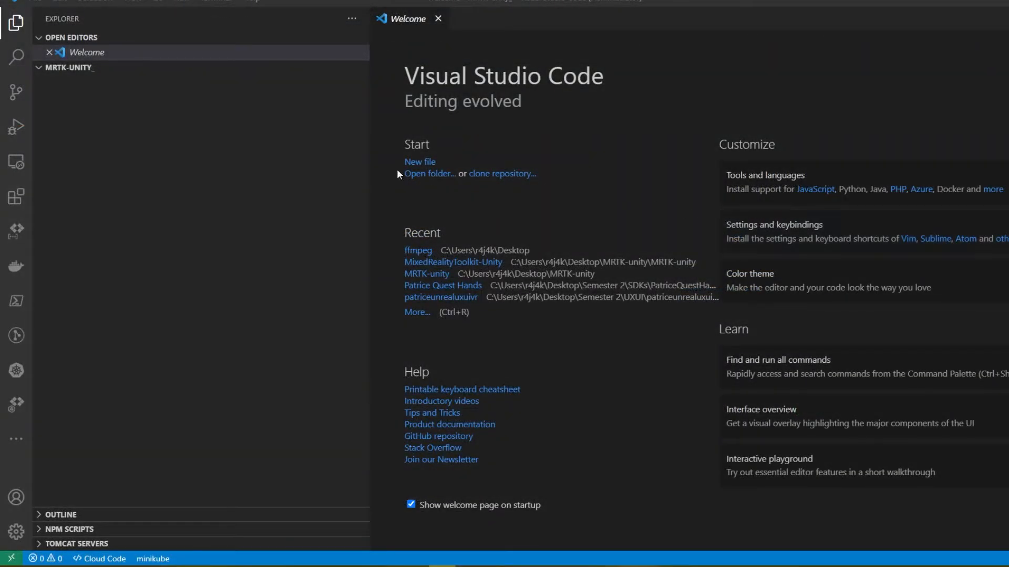
{"action": "mouse_move", "coordinate": [520, 183]}
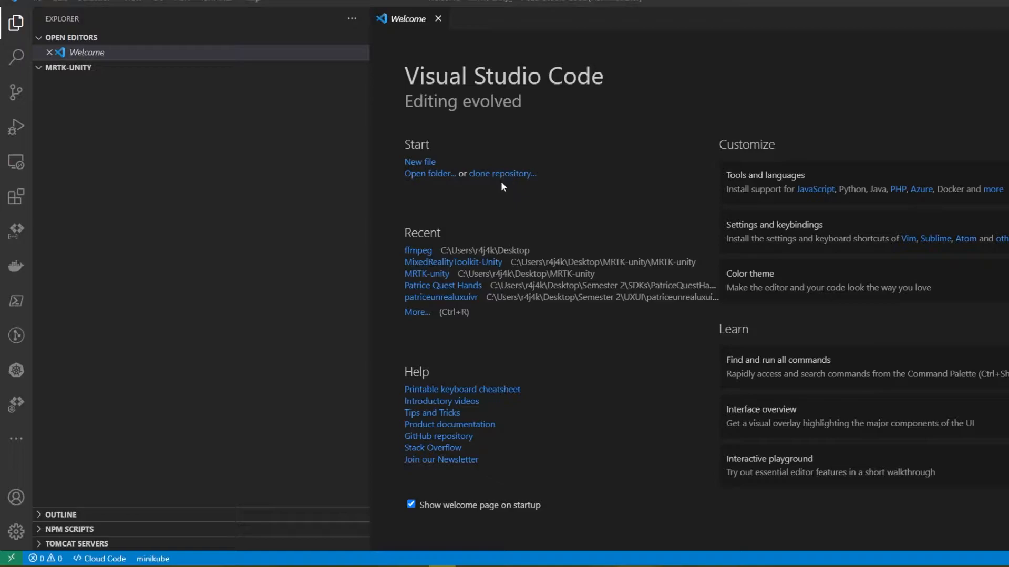
{"action": "mouse_move", "coordinate": [505, 180]}
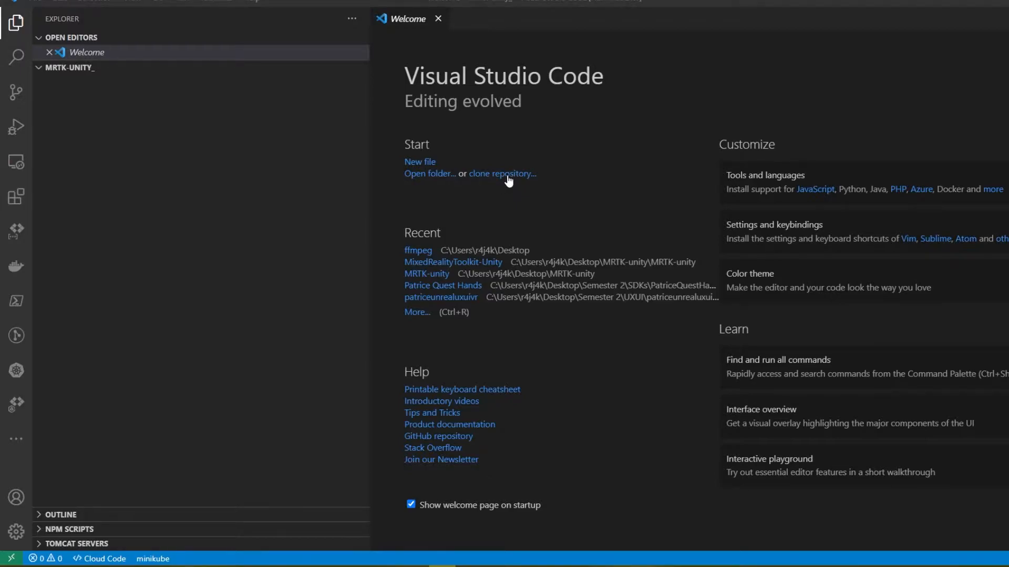
- Choose 'clone repository...' from the VS Code Welcome page
{"action": "left_click", "coordinate": [502, 173]}
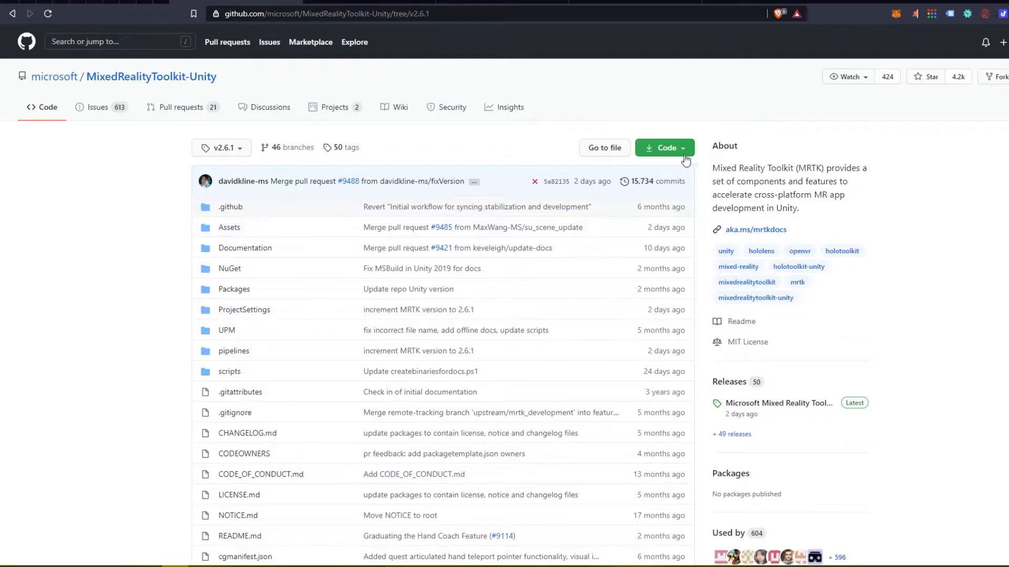
- Copy the MixedRealityToolkit-Unity HTTPS clone URL from the Code menu
{"action": "left_click", "coordinate": [663, 147]}
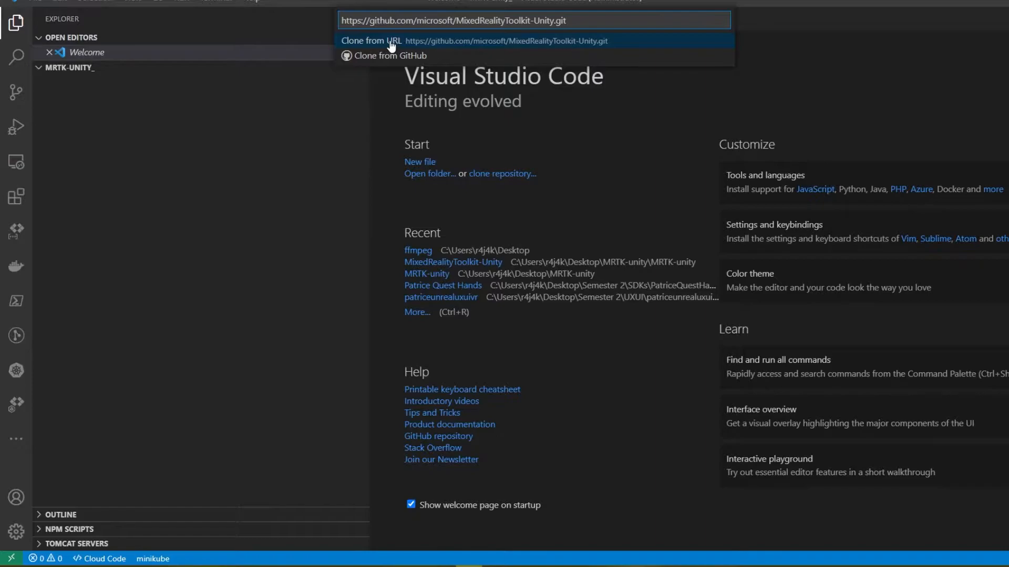
- Clone from the pasted URL into Desktop > MRTK-unity > MRTK-unity_
{"action": "left_click", "coordinate": [372, 40]}
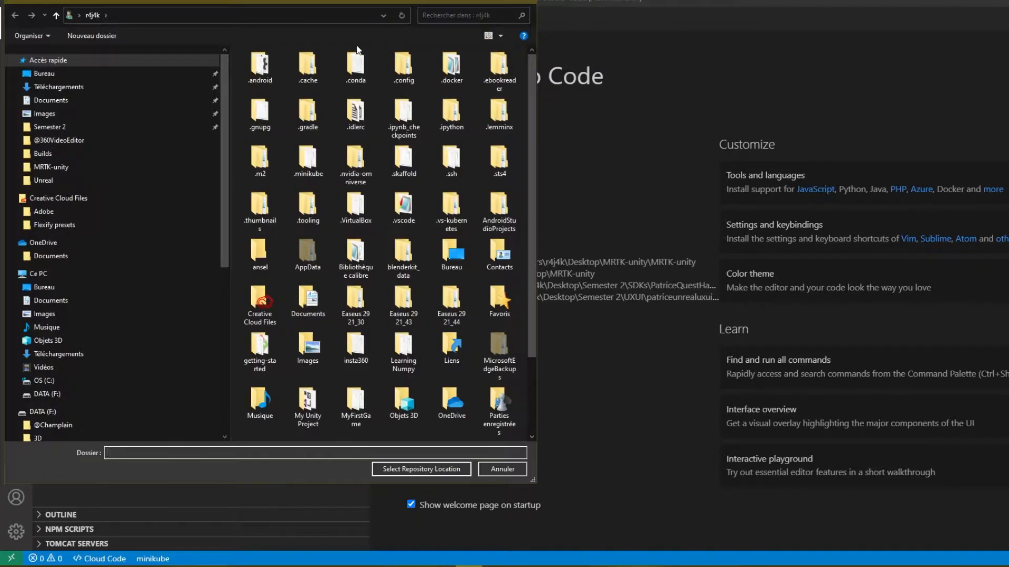
{"action": "left_click", "coordinate": [44, 74]}
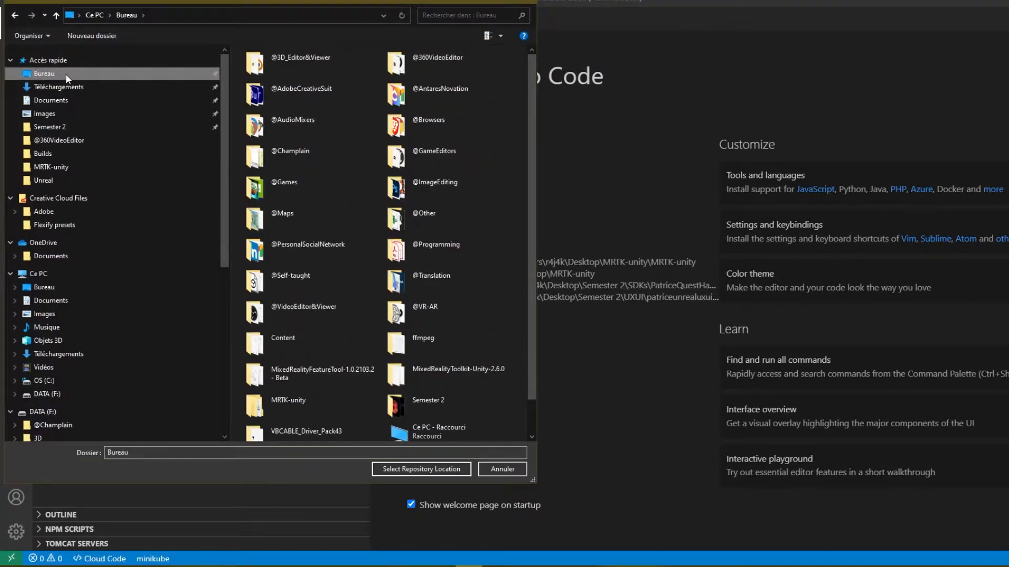
{"action": "left_click", "coordinate": [307, 405]}
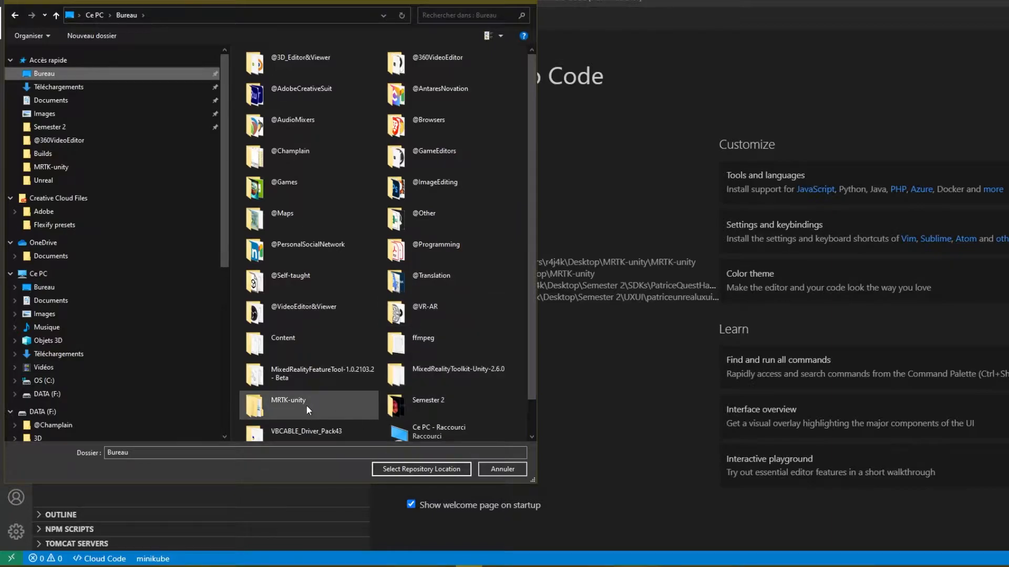
{"action": "double_click", "coordinate": [308, 405]}
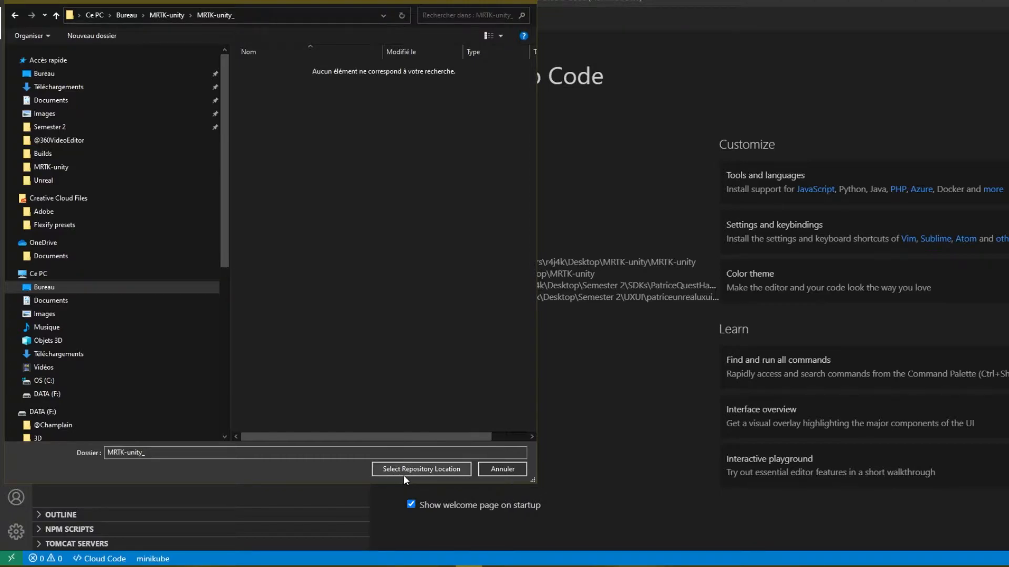
{"action": "left_click", "coordinate": [420, 468]}
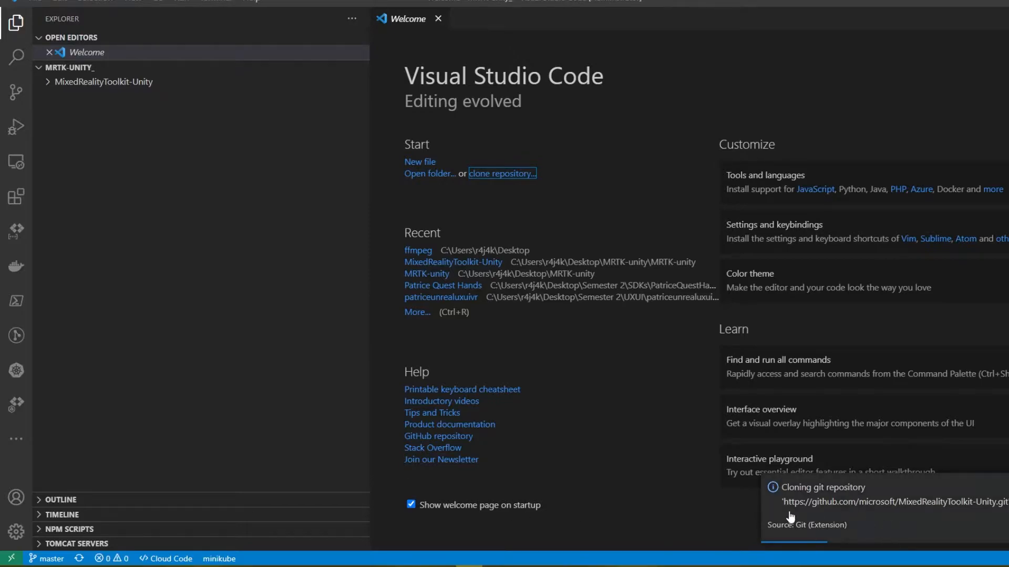
{"action": "mouse_move", "coordinate": [650, 509]}
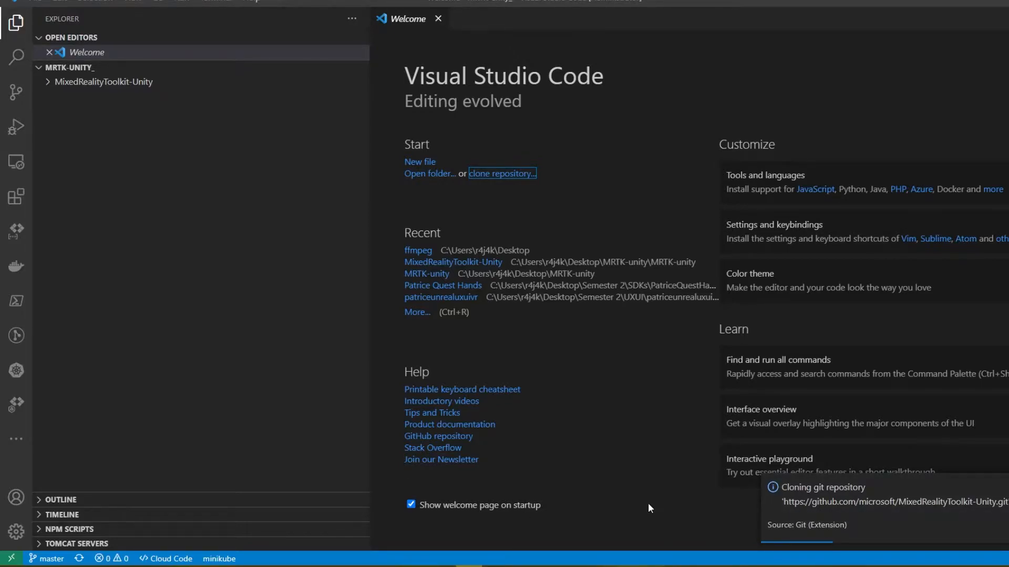
{"action": "mouse_move", "coordinate": [241, 286]}
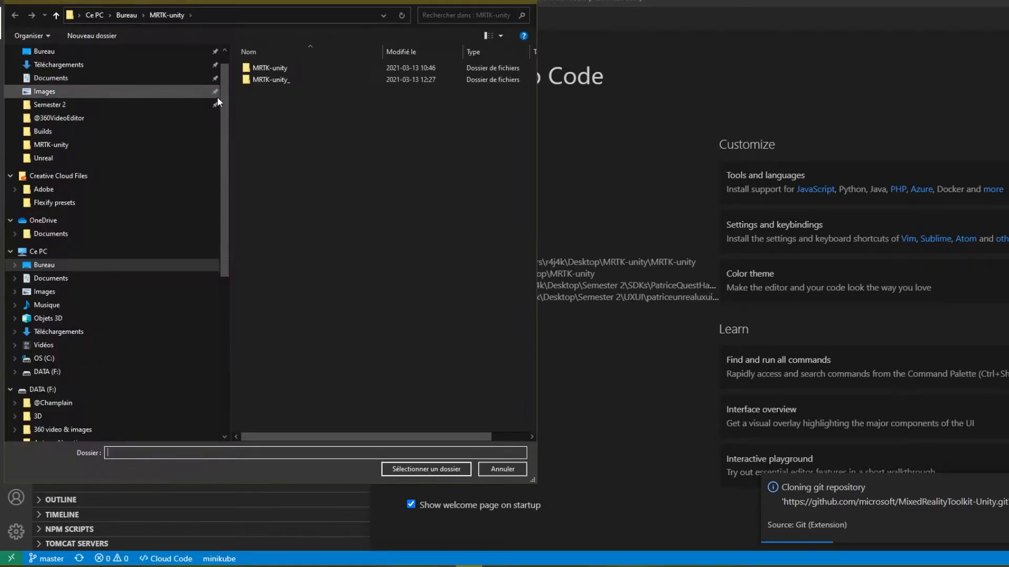
- Open MRTK-unity_/MixedRealityToolkit-Unity as the VS Code workspace folder
{"action": "double_click", "coordinate": [270, 79]}
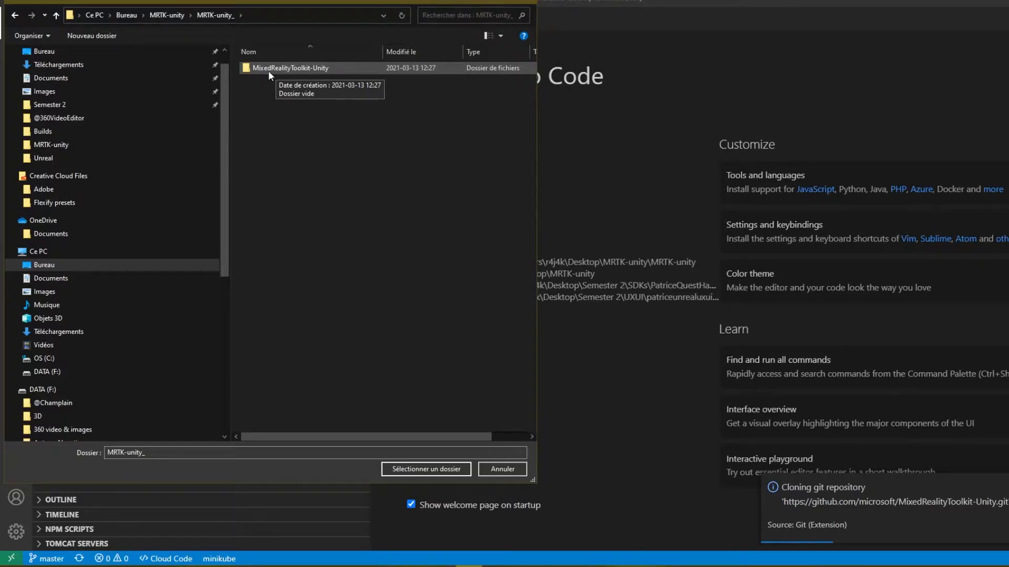
{"action": "double_click", "coordinate": [290, 67]}
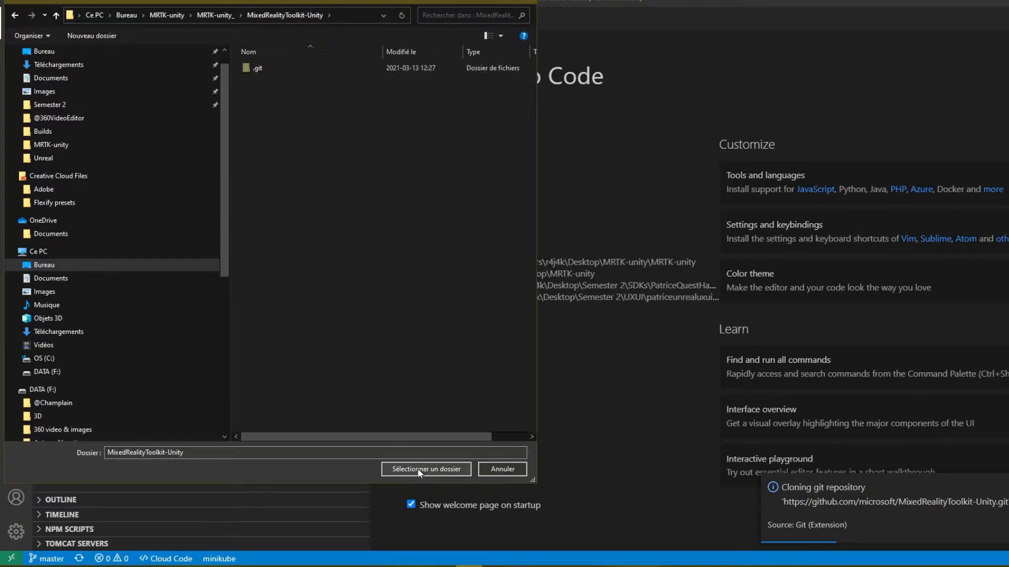
{"action": "left_click", "coordinate": [426, 469]}
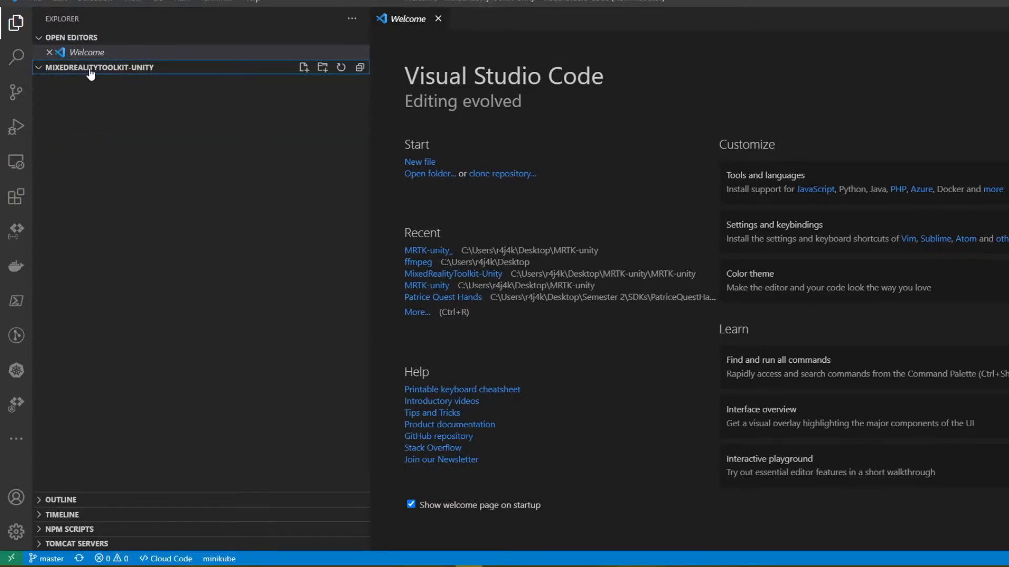
{"action": "mouse_move", "coordinate": [307, 214]}
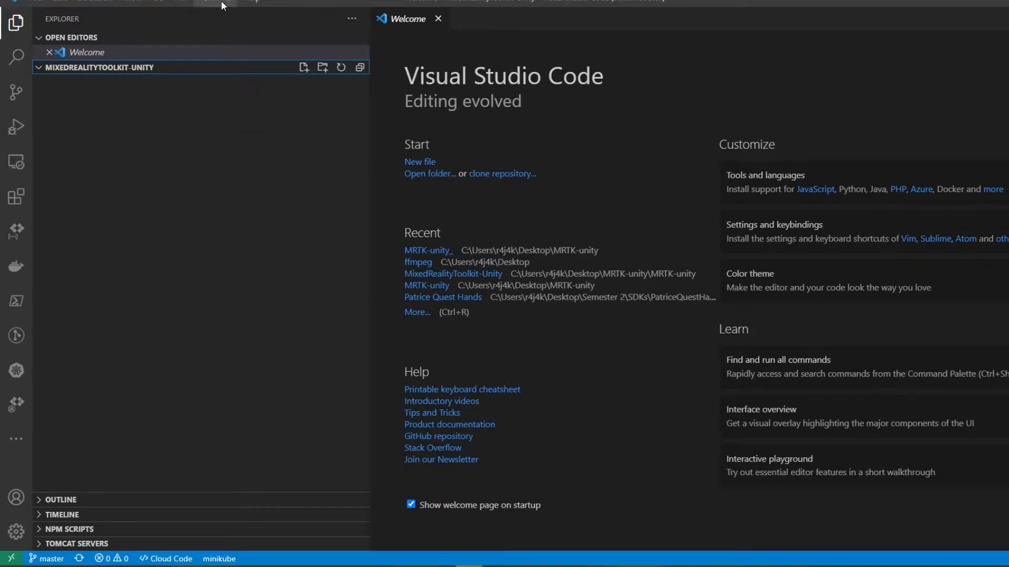
- Run 'git pull' in a new terminal at the repository folder
{"action": "left_click", "coordinate": [208, 1]}
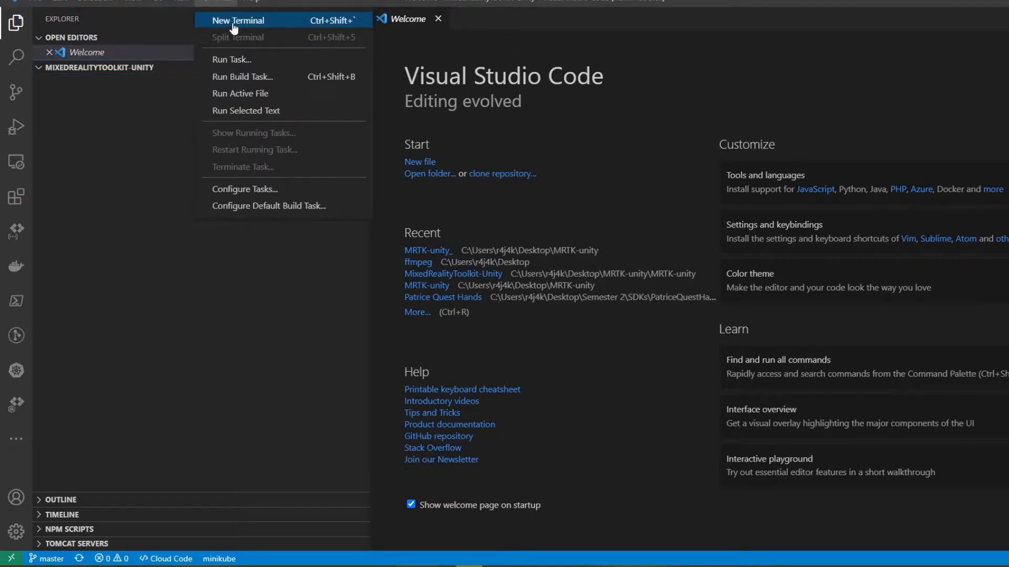
{"action": "left_click", "coordinate": [238, 20]}
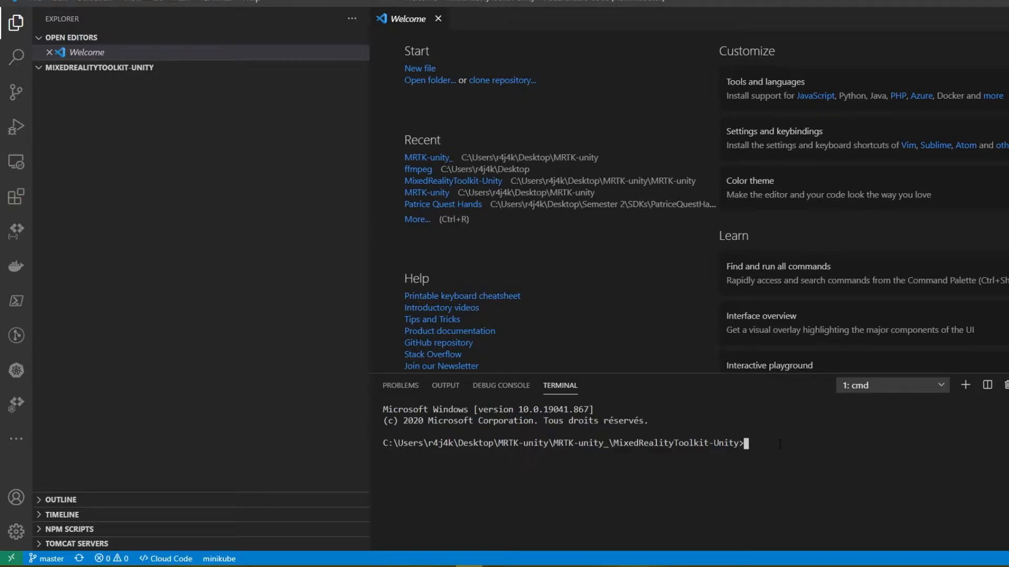
{"action": "type", "text": "git"}
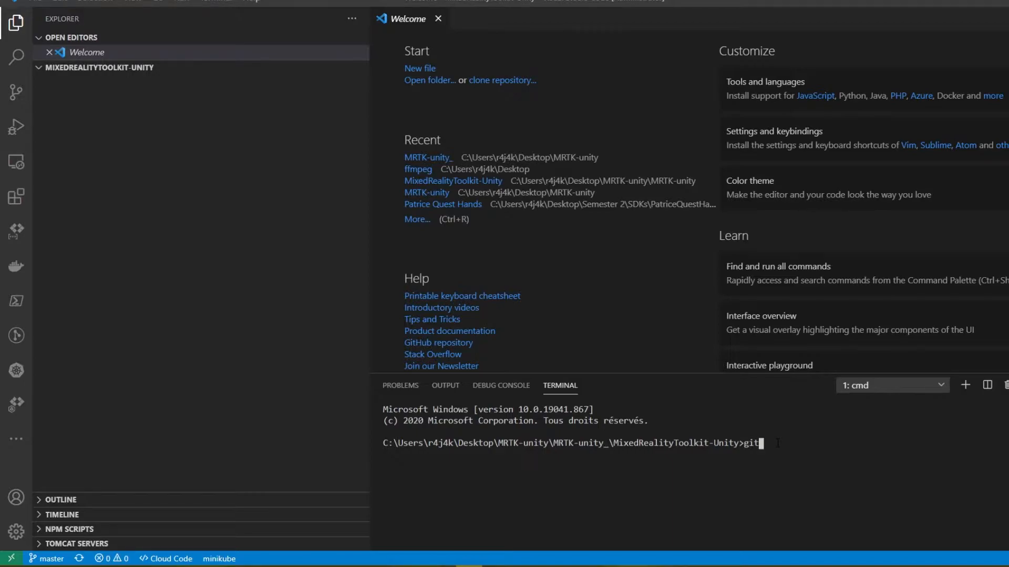
{"action": "type", "text": "pull"}
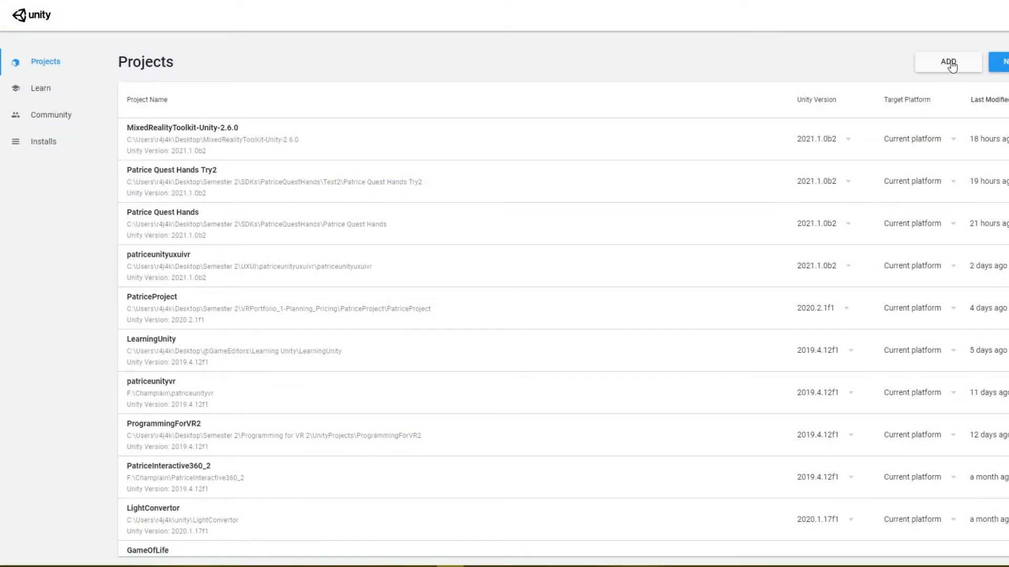
- Add an existing project from disk by opening the MixedRealityToolkit-Unity folder
{"action": "left_click", "coordinate": [946, 62]}
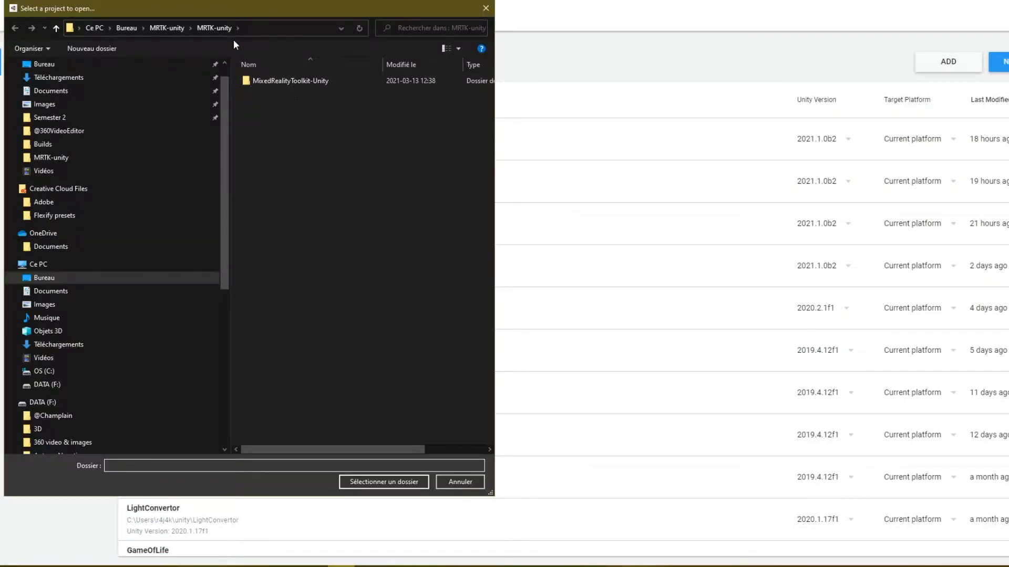
{"action": "double_click", "coordinate": [289, 80]}
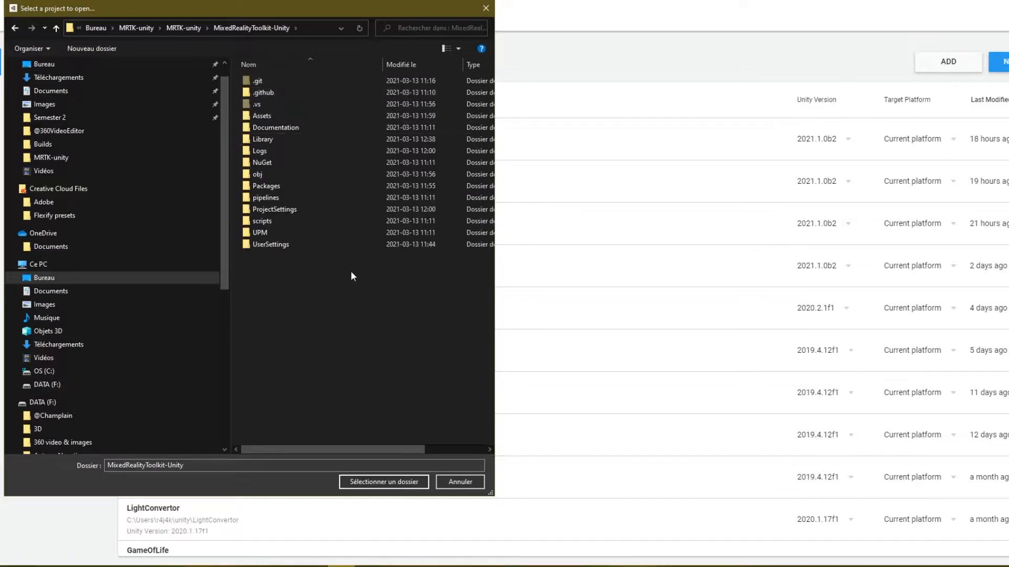
{"action": "mouse_move", "coordinate": [384, 482]}
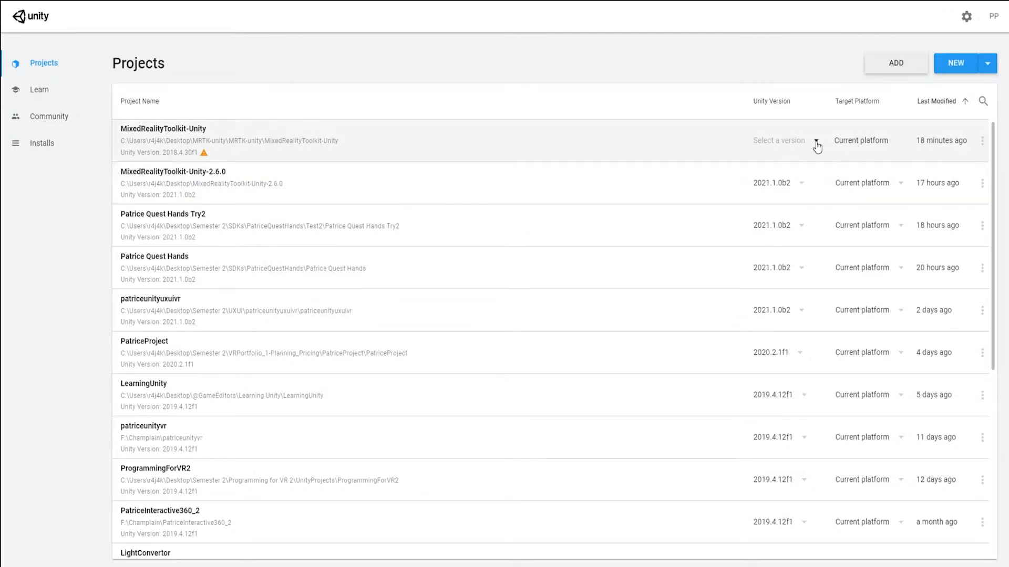
- Set the project's Unity version to 2021.1.0b2 and confirm the upgrade
{"action": "left_click", "coordinate": [816, 141]}
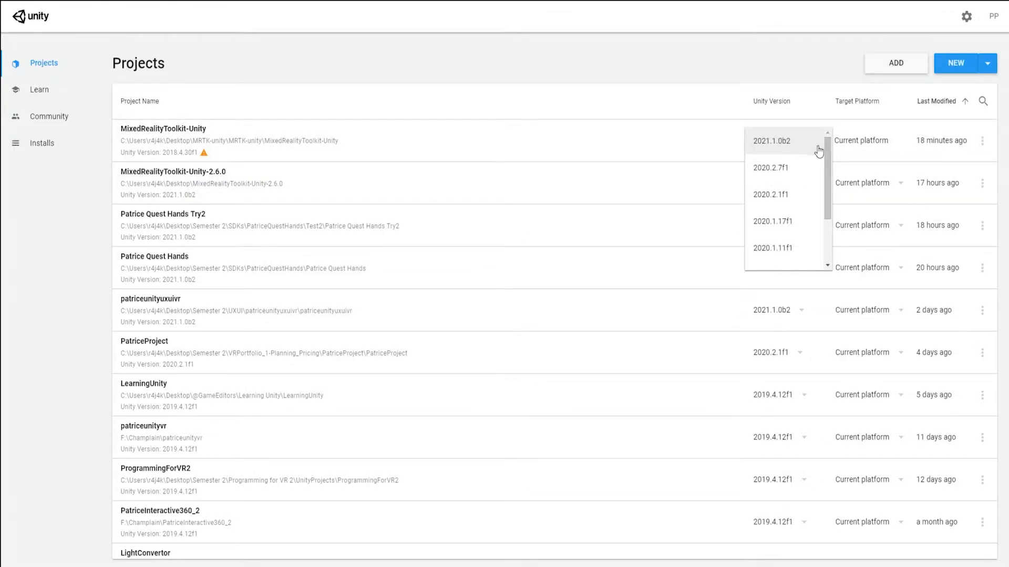
{"action": "left_click", "coordinate": [778, 140]}
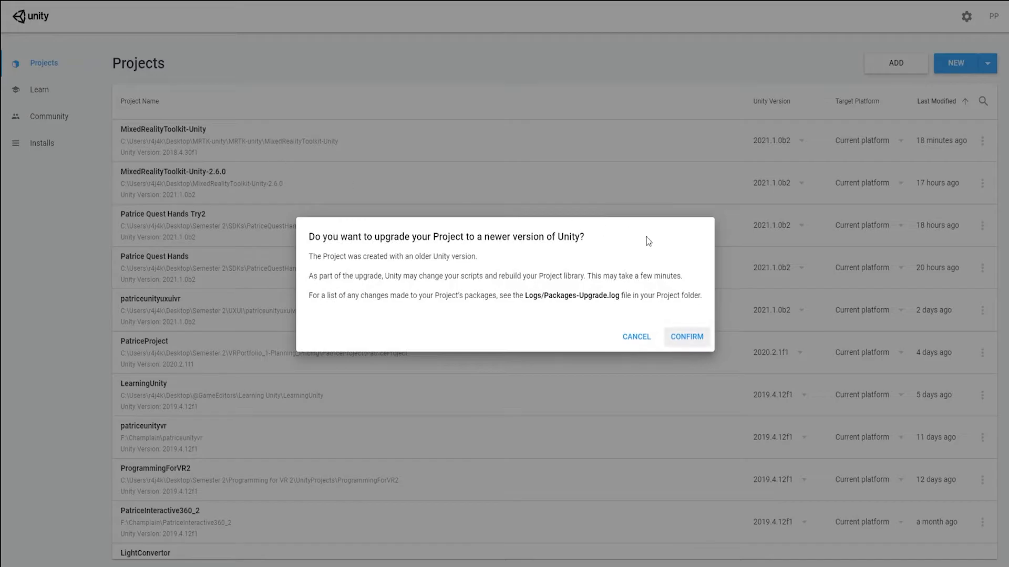
{"action": "mouse_move", "coordinate": [309, 247]}
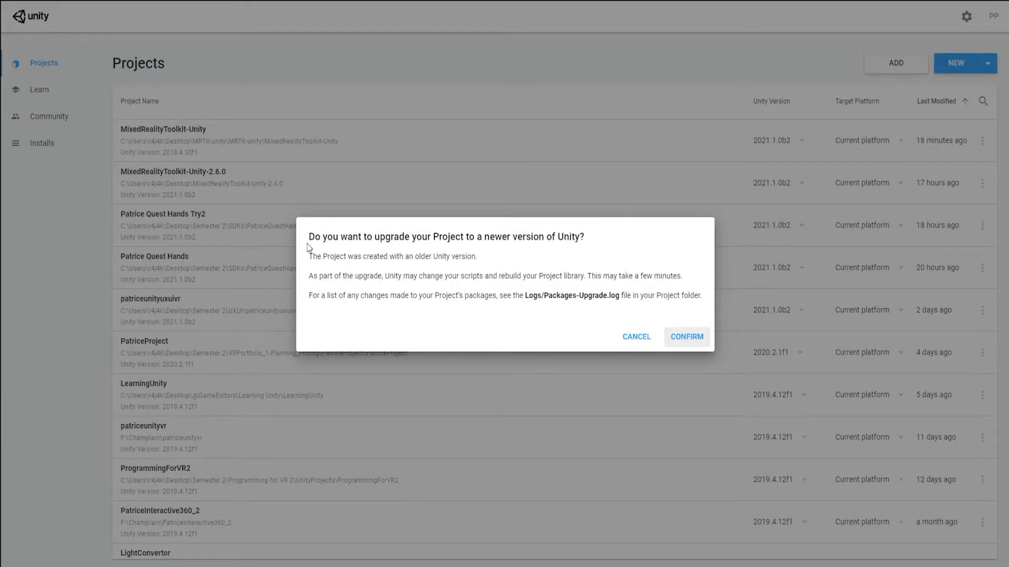
{"action": "mouse_move", "coordinate": [593, 252]}
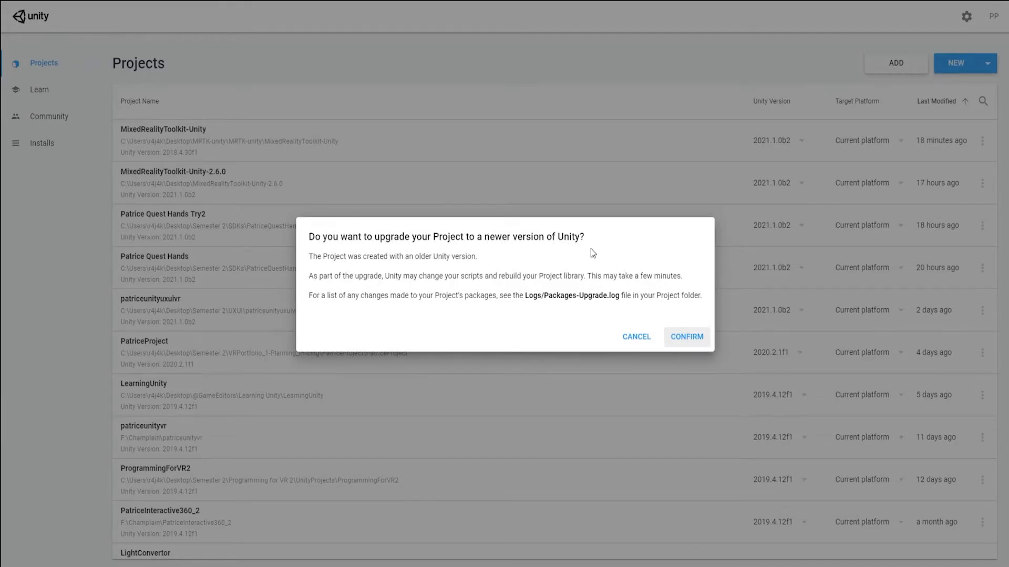
{"action": "left_click", "coordinate": [686, 336]}
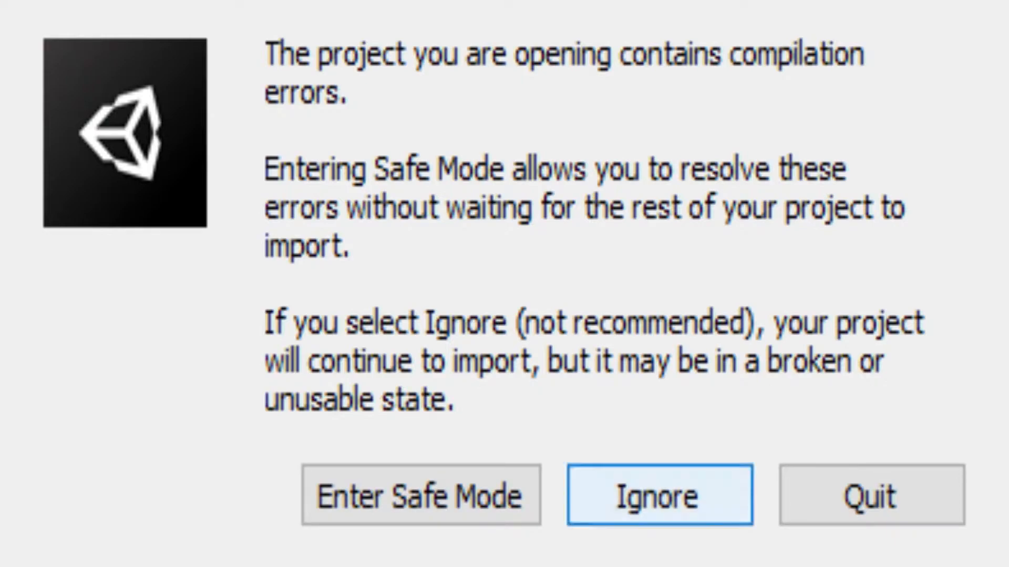
- Ignore both compilation-error Safe Mode prompts and load the default layout
{"action": "left_click", "coordinate": [659, 496]}
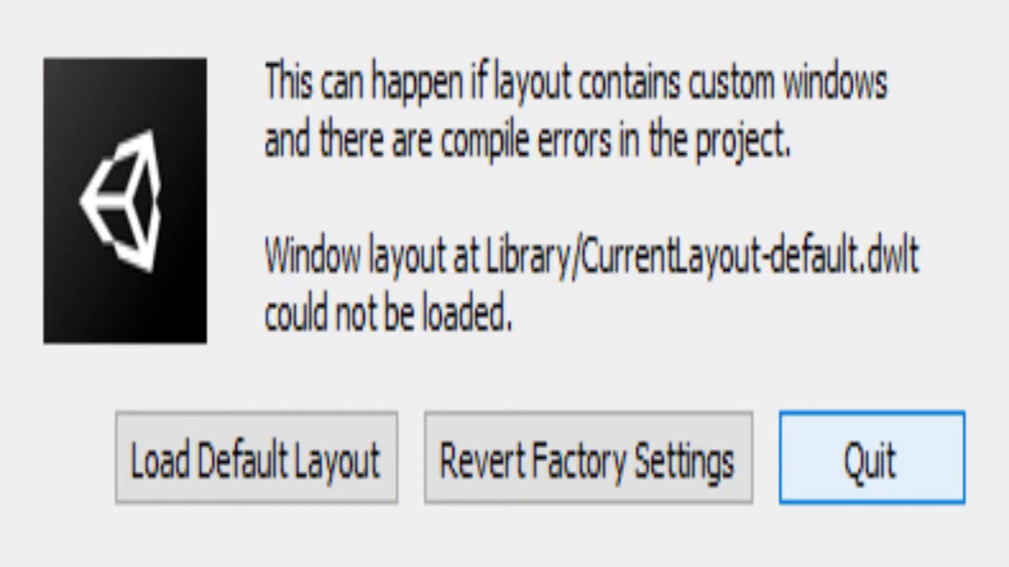
{"action": "left_click", "coordinate": [869, 459]}
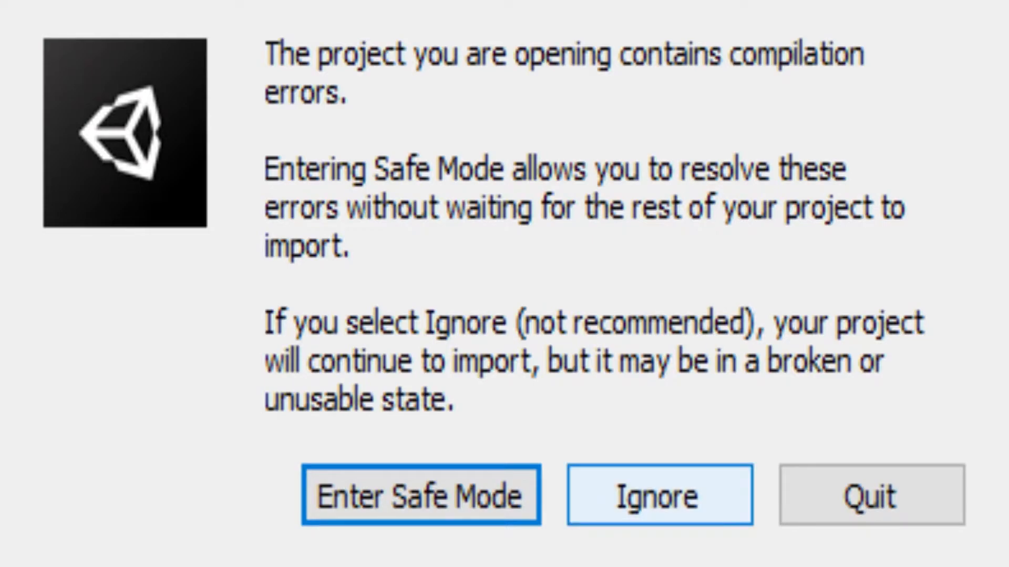
{"action": "left_click", "coordinate": [658, 495]}
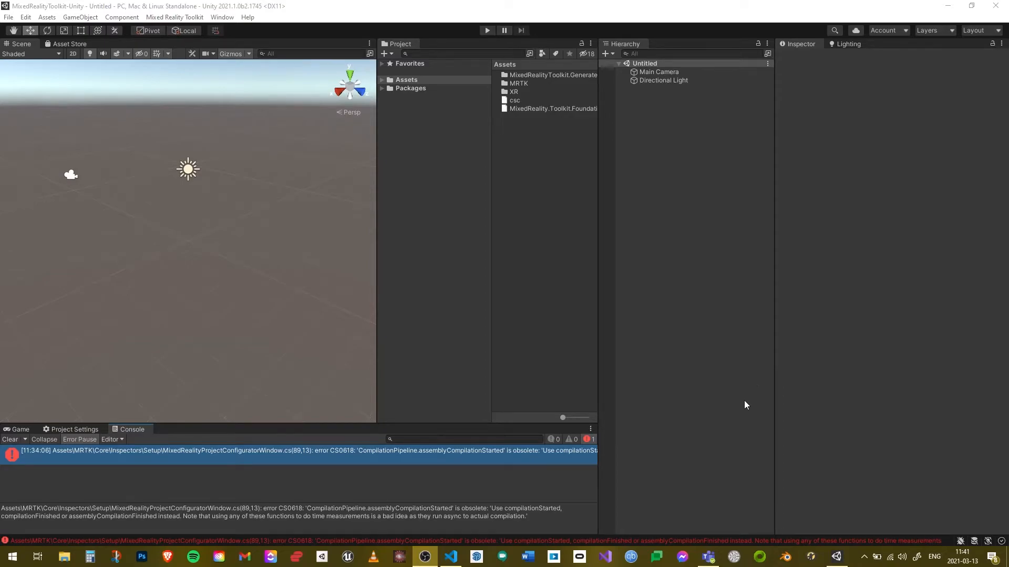
{"action": "mouse_move", "coordinate": [412, 386]}
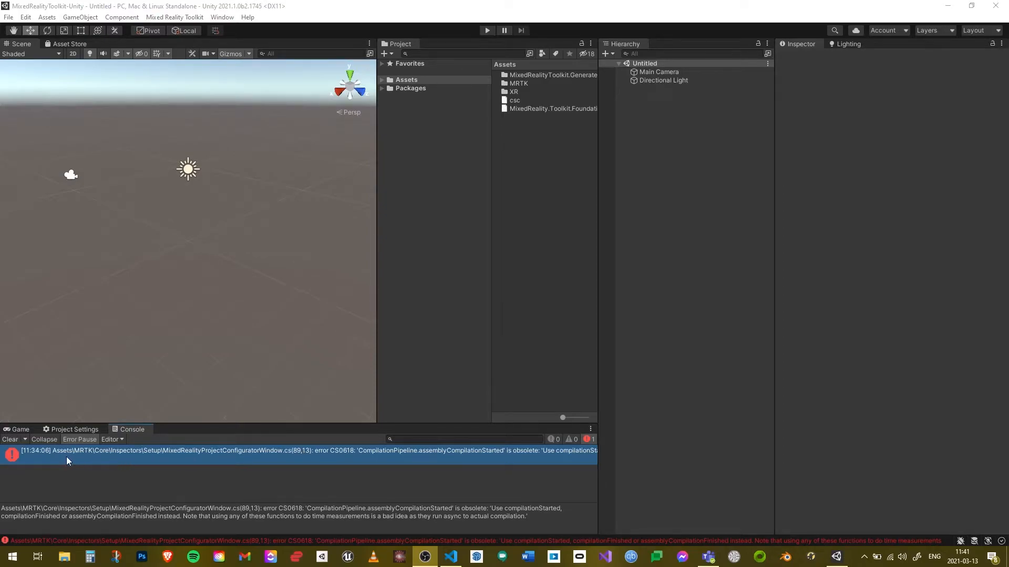
{"action": "mouse_move", "coordinate": [93, 455]}
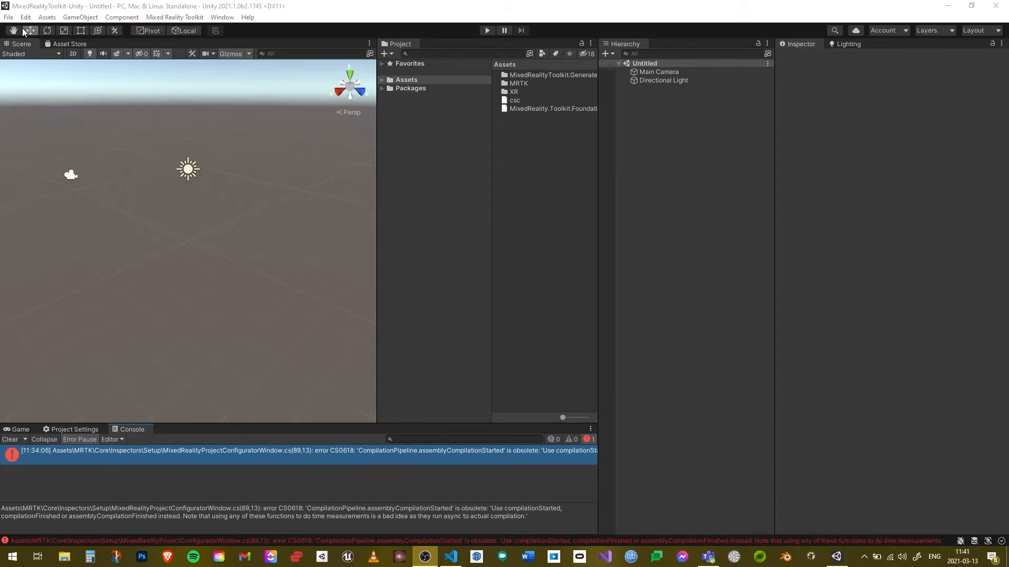
- Switch the build platform to Android with Oculus Quest 2 as the run device
{"action": "left_click", "coordinate": [9, 17]}
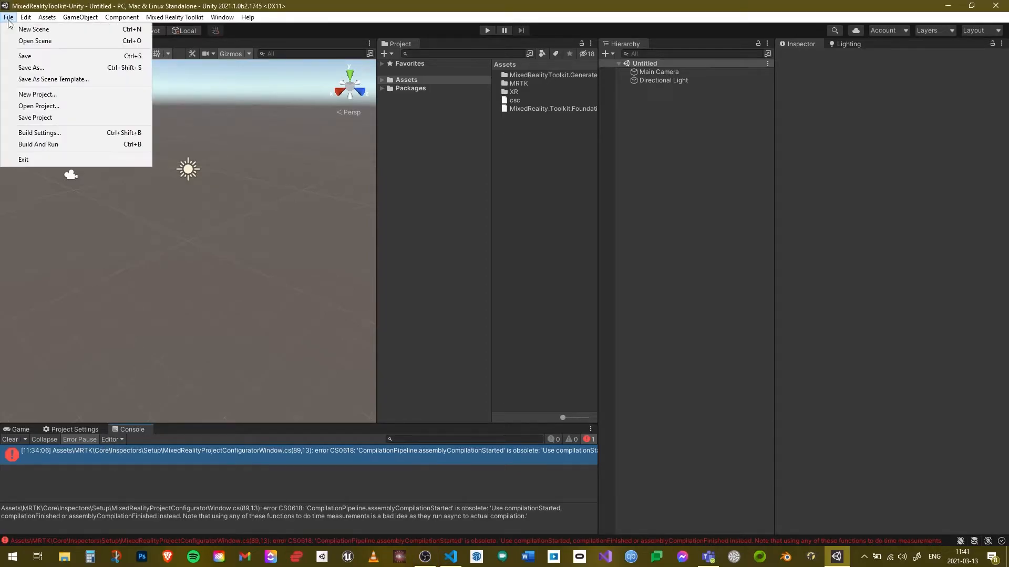
{"action": "mouse_move", "coordinate": [38, 132]}
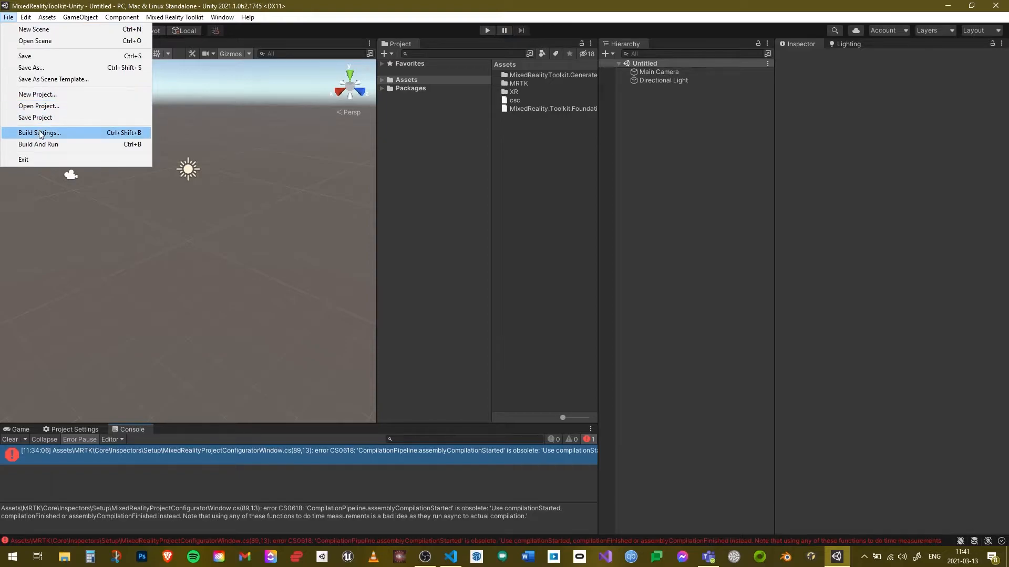
{"action": "left_click", "coordinate": [39, 133]}
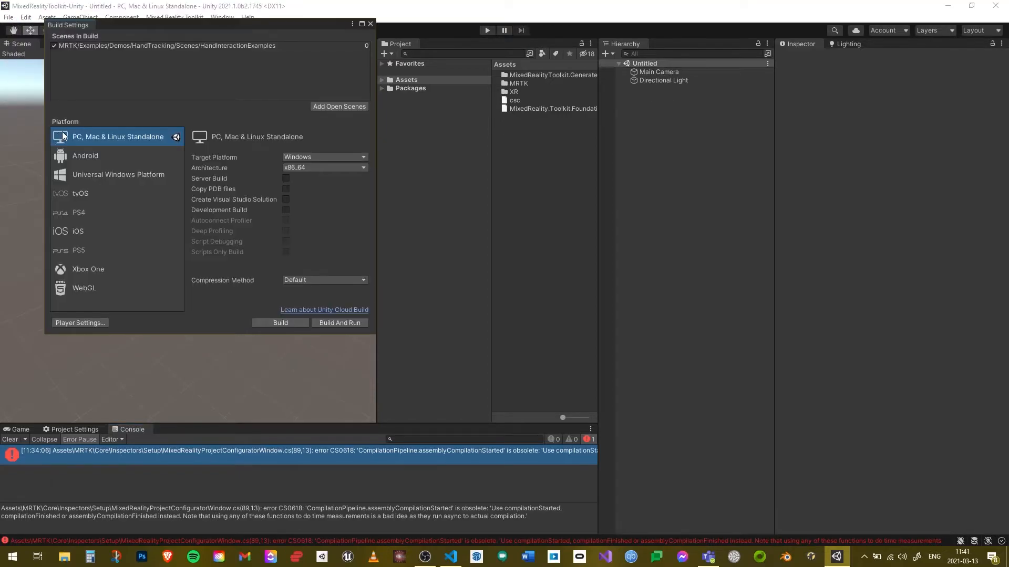
{"action": "left_click", "coordinate": [84, 155]}
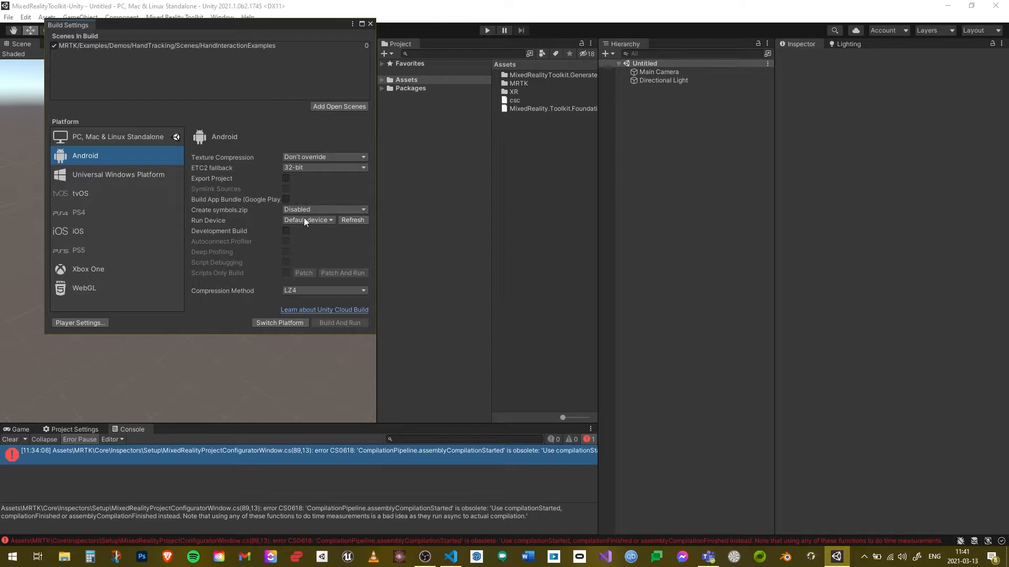
{"action": "left_click", "coordinate": [308, 220]}
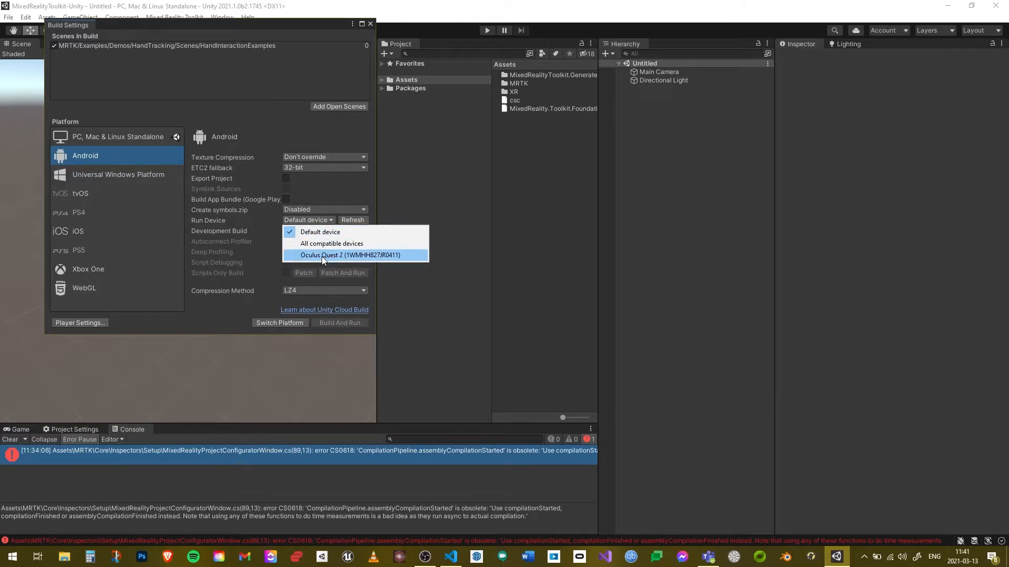
{"action": "left_click", "coordinate": [350, 255]}
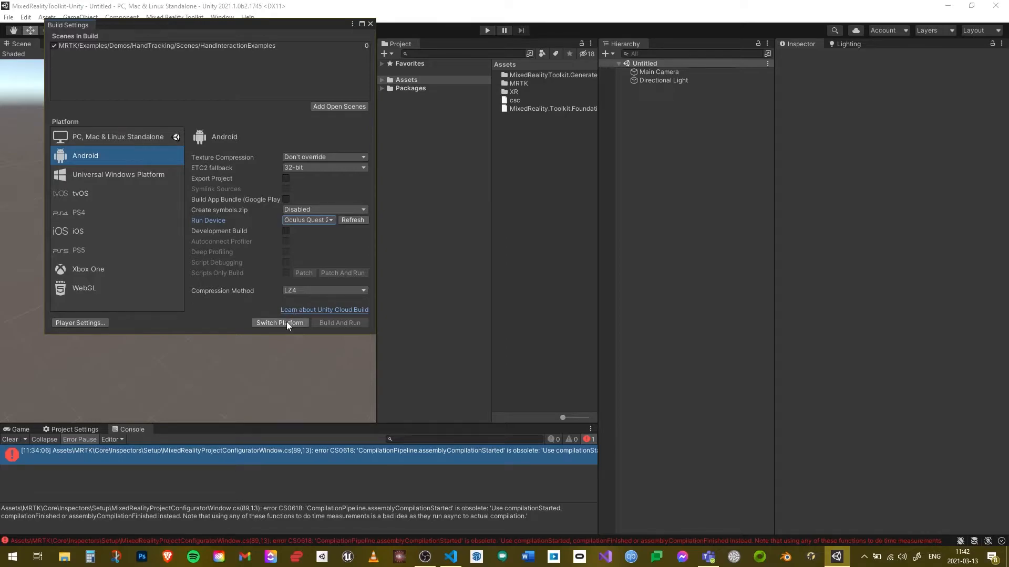
{"action": "left_click", "coordinate": [279, 322]}
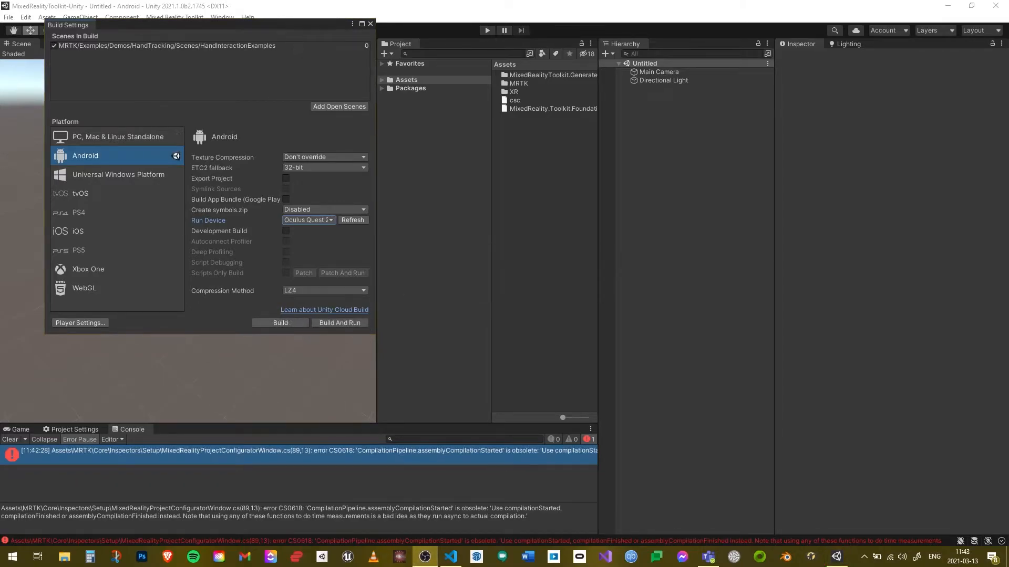
{"action": "mouse_move", "coordinate": [793, 478]}
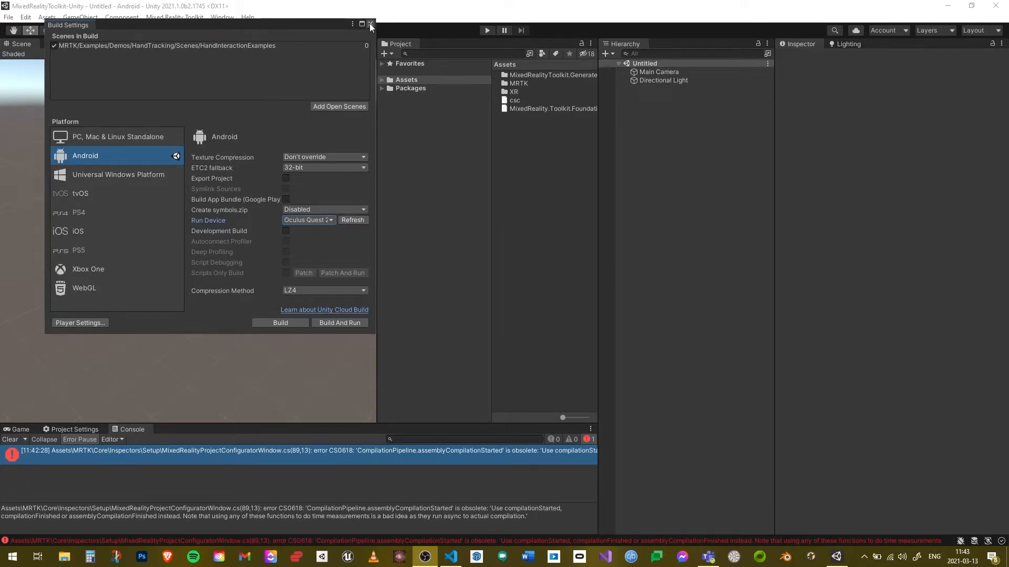
- Close Build Settings and browse MRTK > Examples > Demos > HandTracking > Scenes to HandInteractionExamples
{"action": "left_click", "coordinate": [370, 26]}
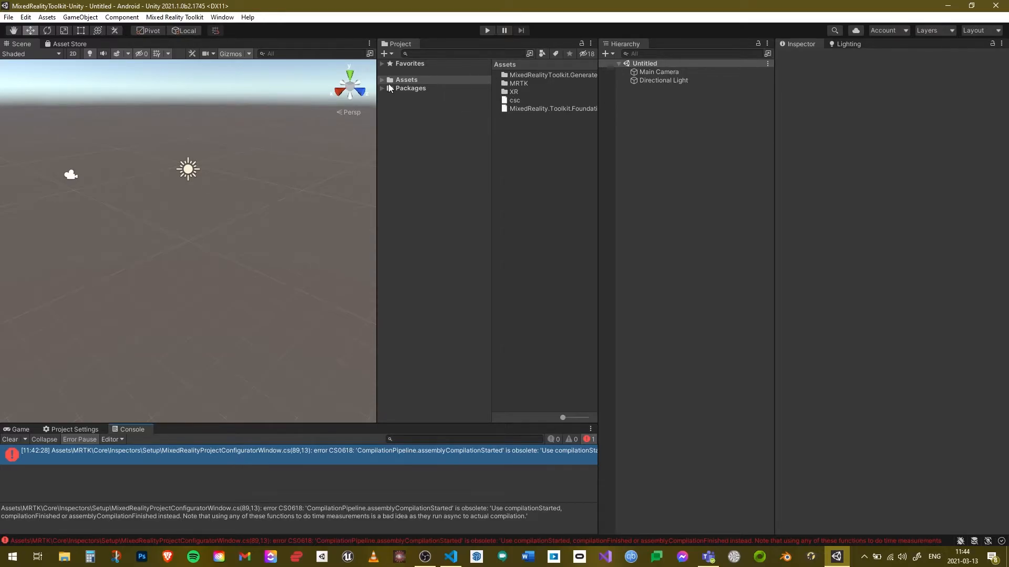
{"action": "left_click", "coordinate": [382, 80]}
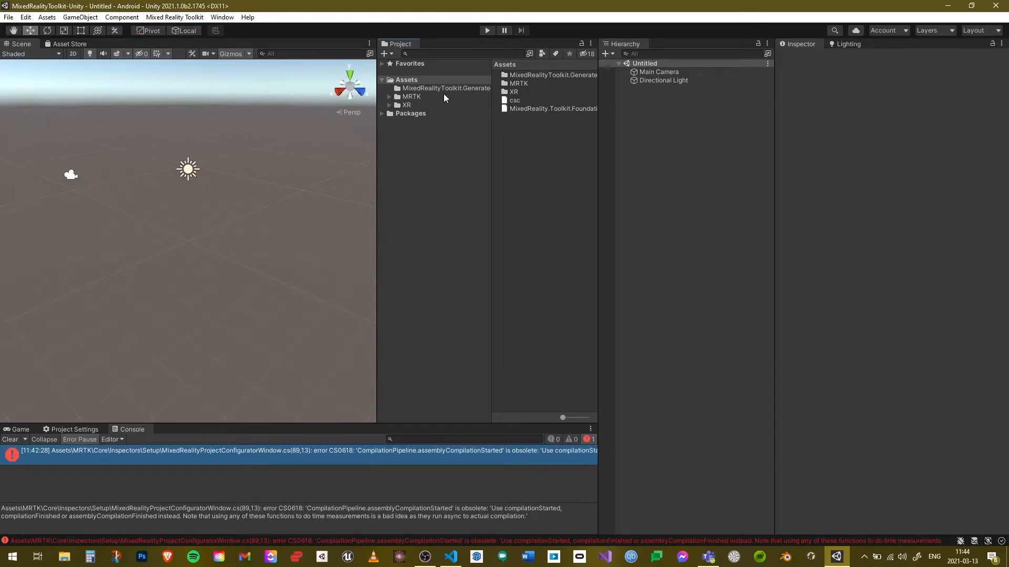
{"action": "left_click", "coordinate": [390, 97]}
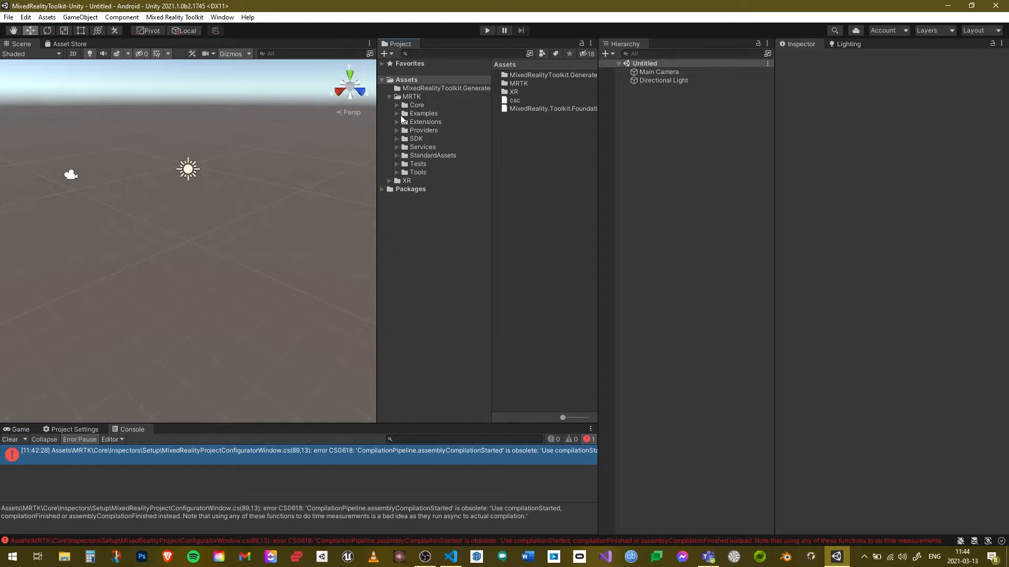
{"action": "left_click", "coordinate": [398, 113]}
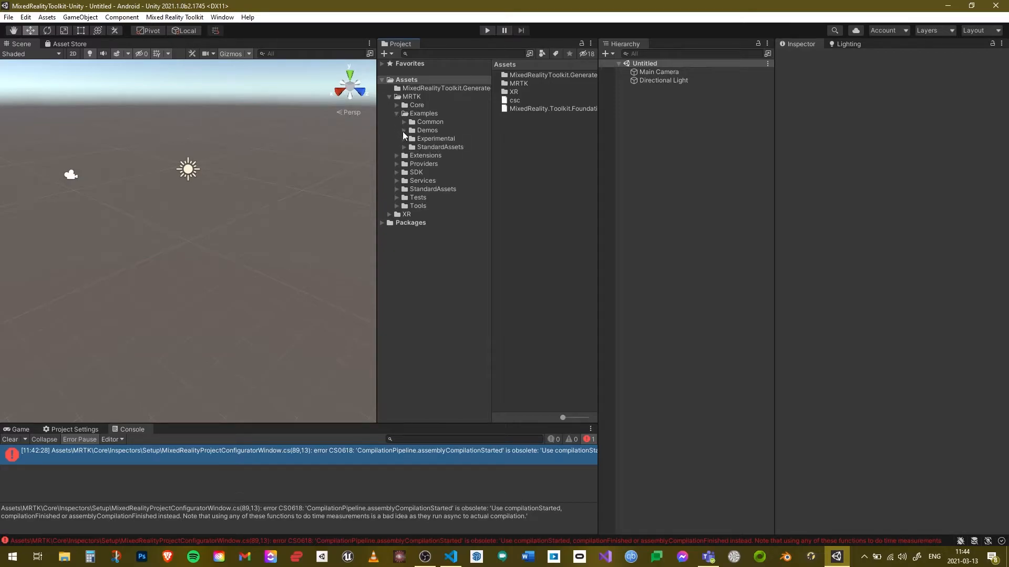
{"action": "left_click", "coordinate": [404, 121]}
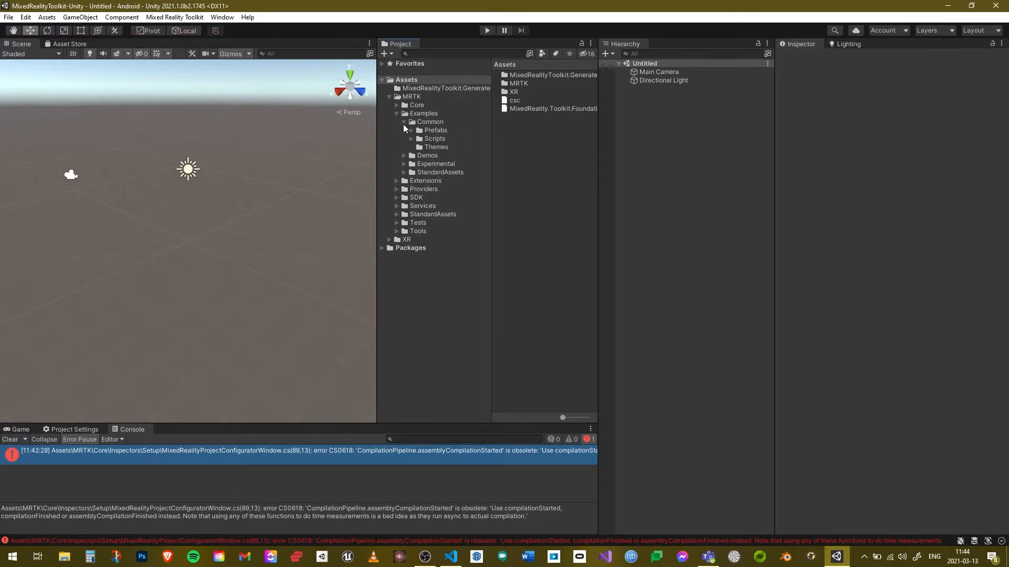
{"action": "left_click", "coordinate": [404, 129]}
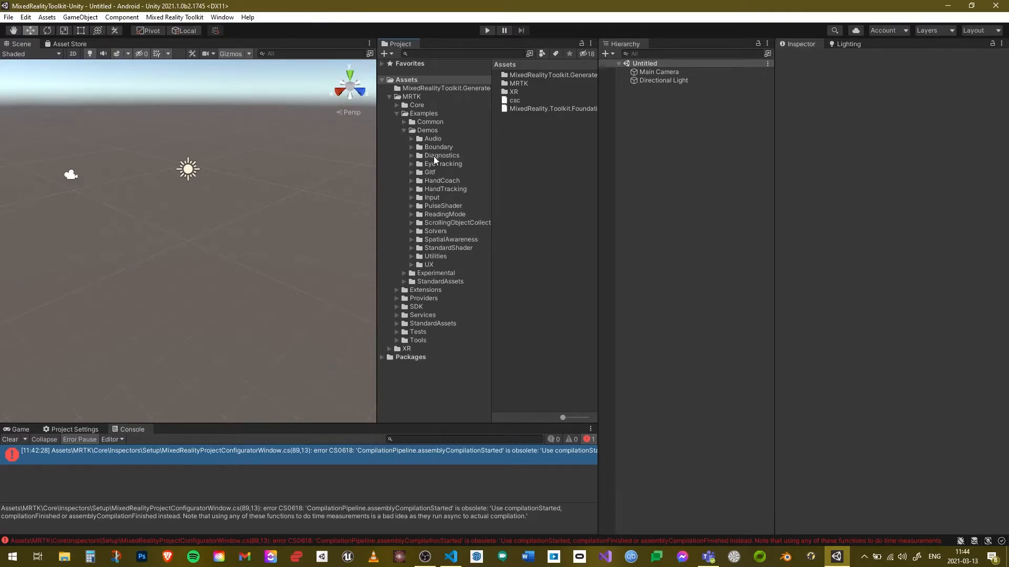
{"action": "left_click", "coordinate": [412, 189]}
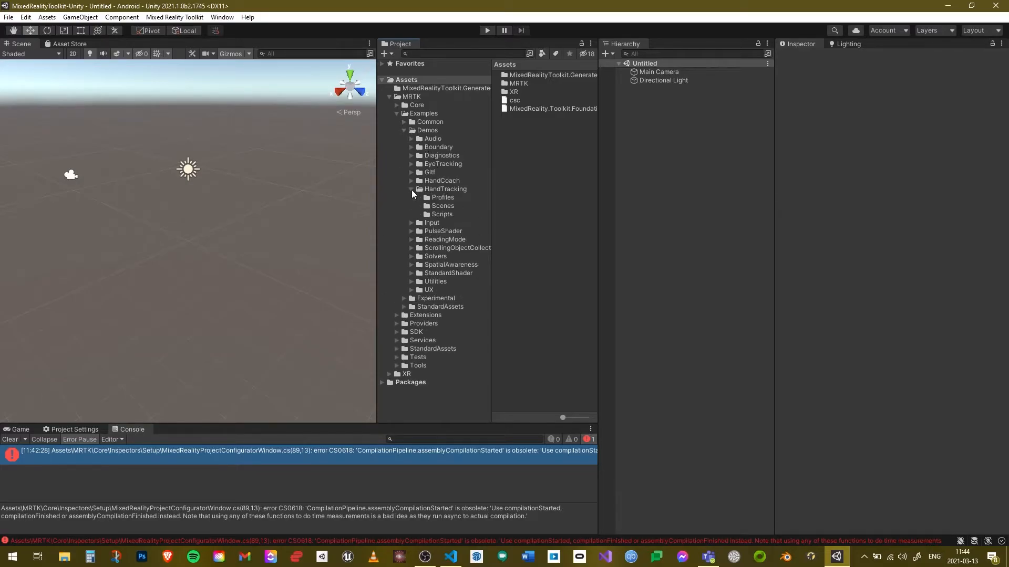
{"action": "left_click", "coordinate": [443, 206]}
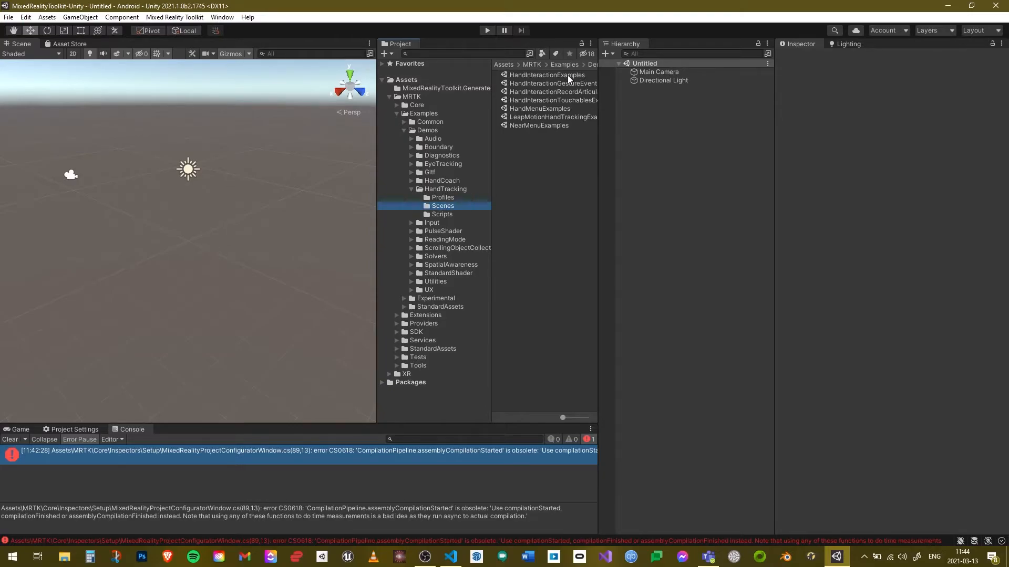
{"action": "left_click", "coordinate": [547, 75]}
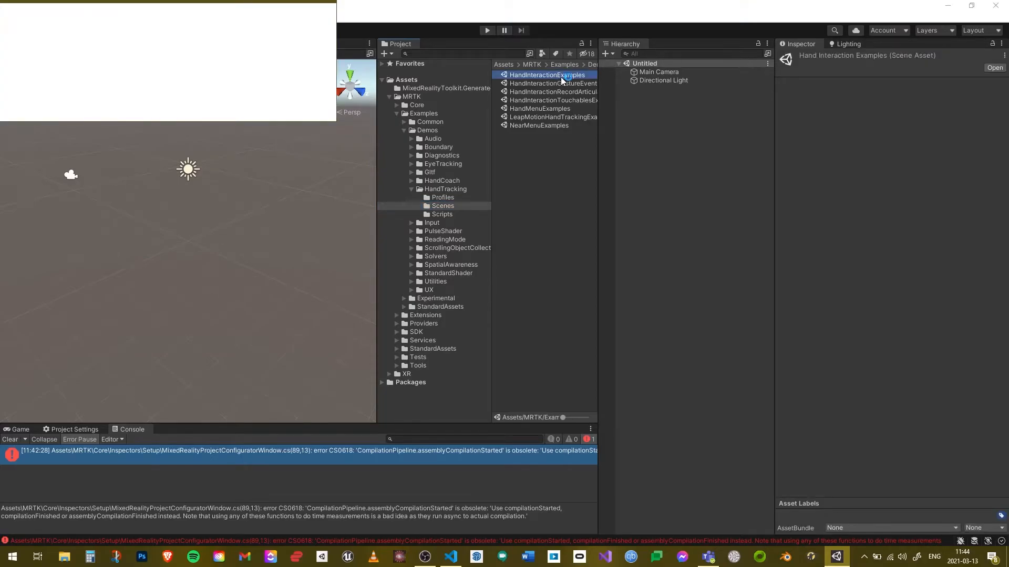
- Open the HandInteractionExamples scene and import the TMP Essential resources
{"action": "double_click", "coordinate": [546, 75]}
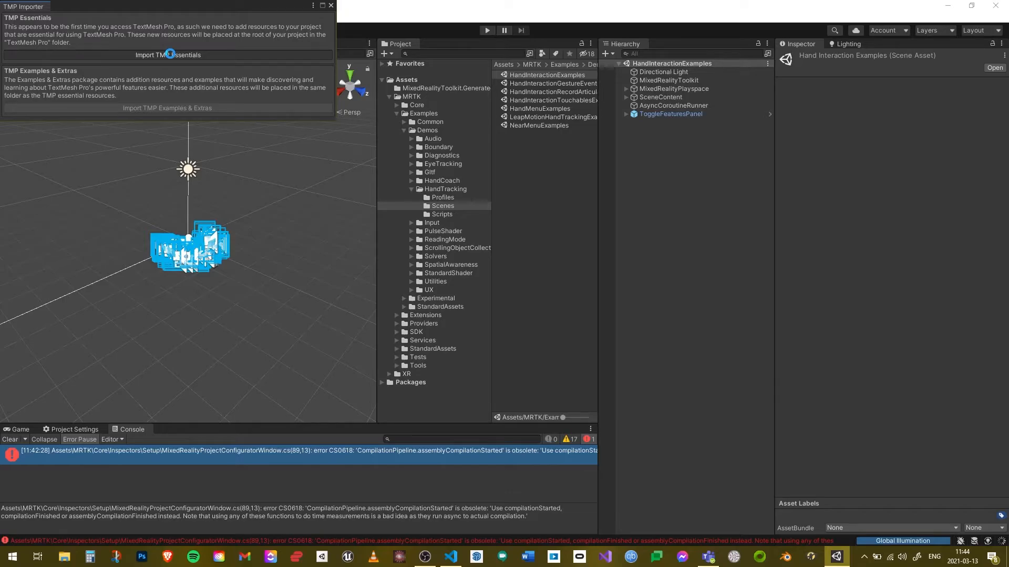
{"action": "left_click", "coordinate": [167, 55]}
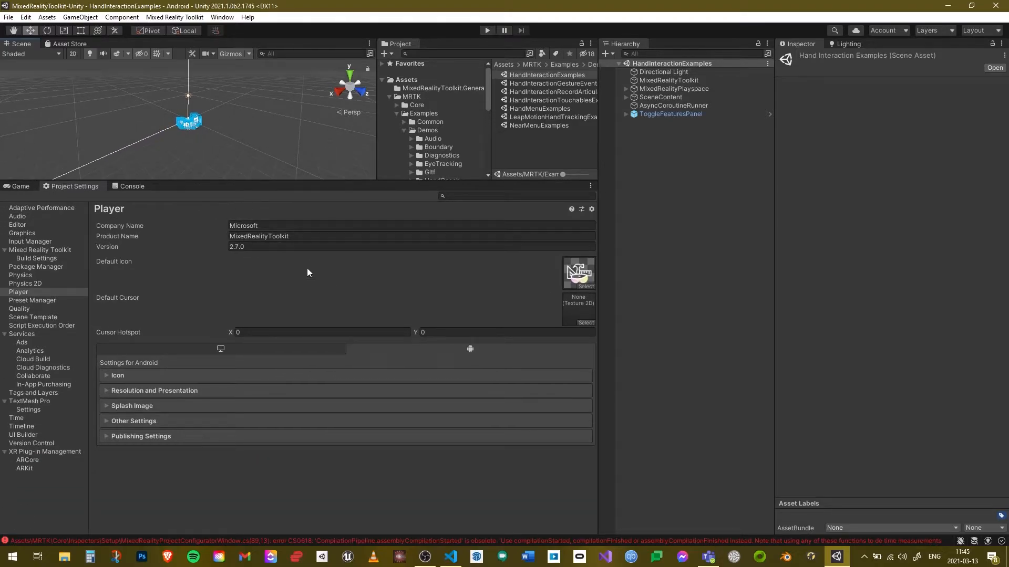
{"action": "mouse_move", "coordinate": [209, 259]}
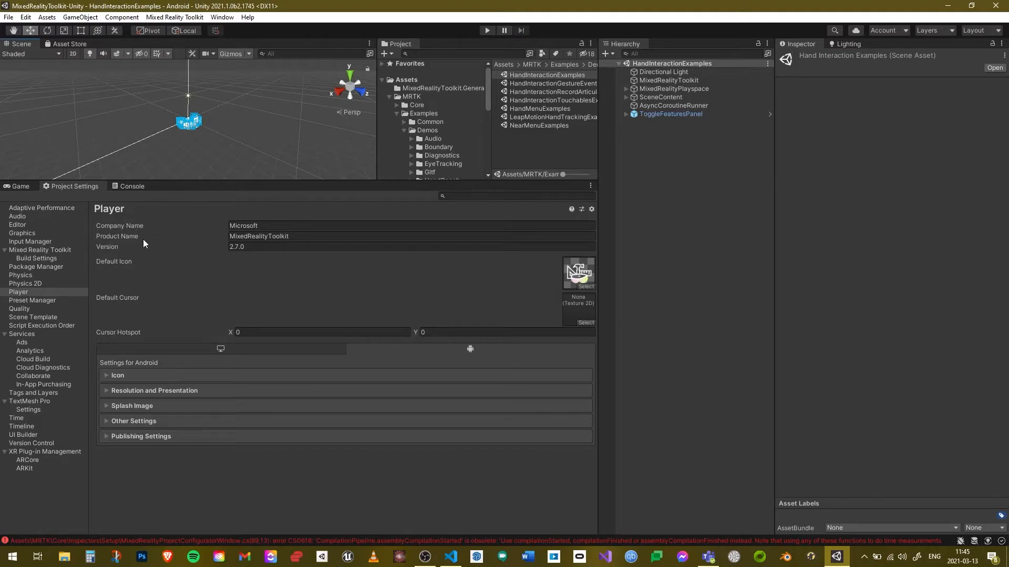
{"action": "mouse_move", "coordinate": [49, 302]}
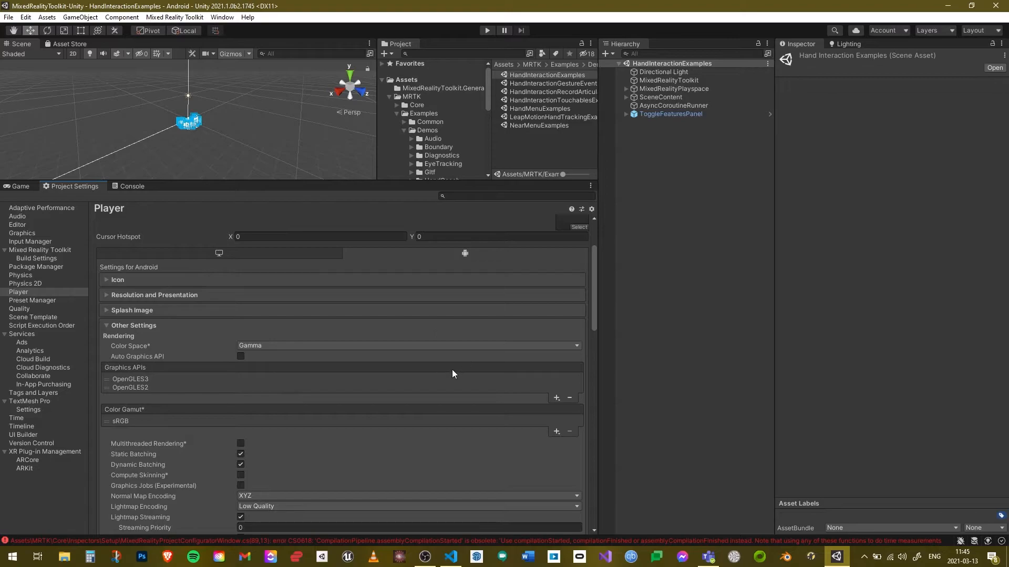
- Set the Android player Color Space to Linear and select the OpenGLES2 graphics API
{"action": "scroll", "scroll_direction": "down", "scroll_amount": 3}
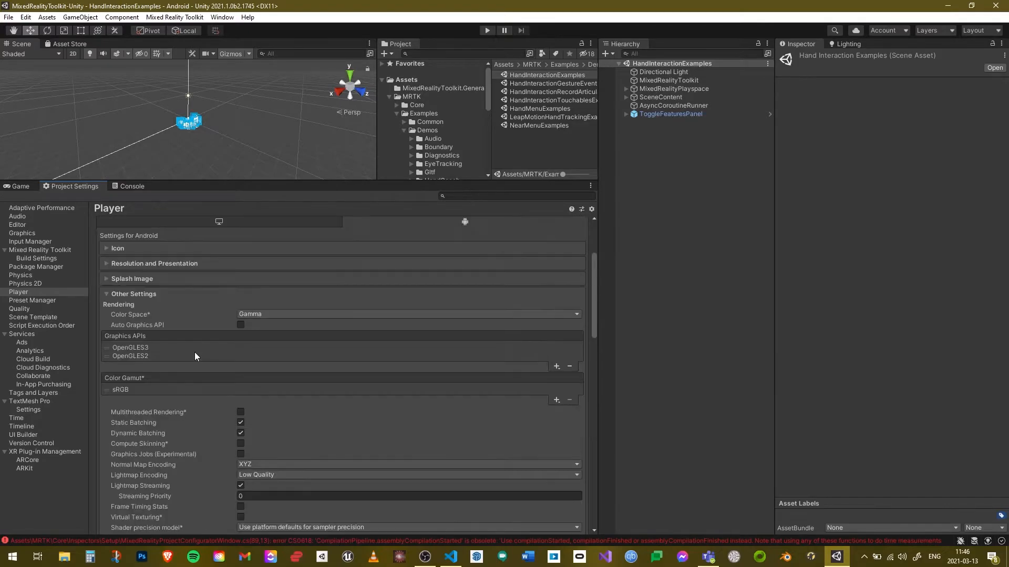
{"action": "mouse_move", "coordinate": [206, 333]}
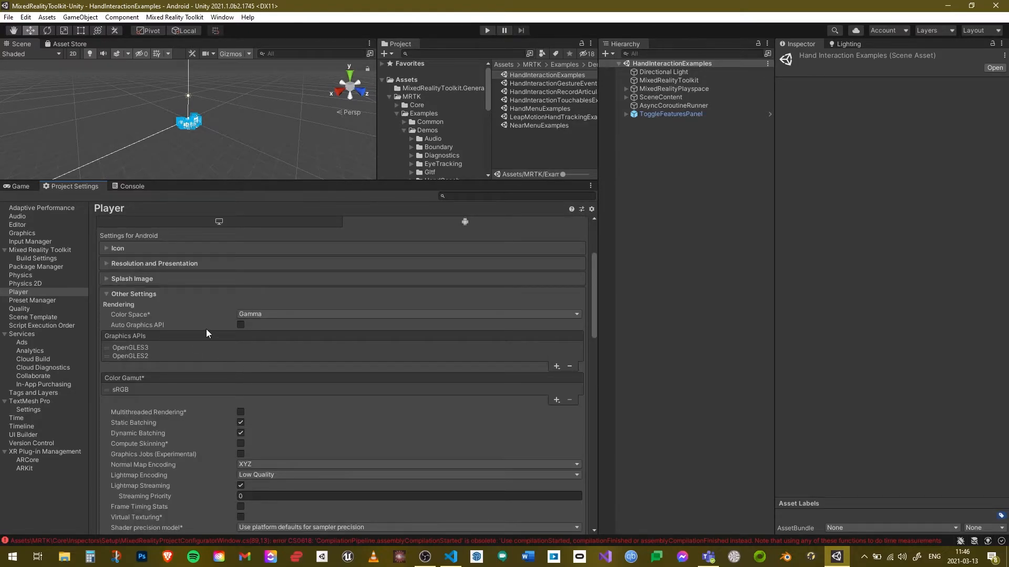
{"action": "left_click", "coordinate": [407, 314]}
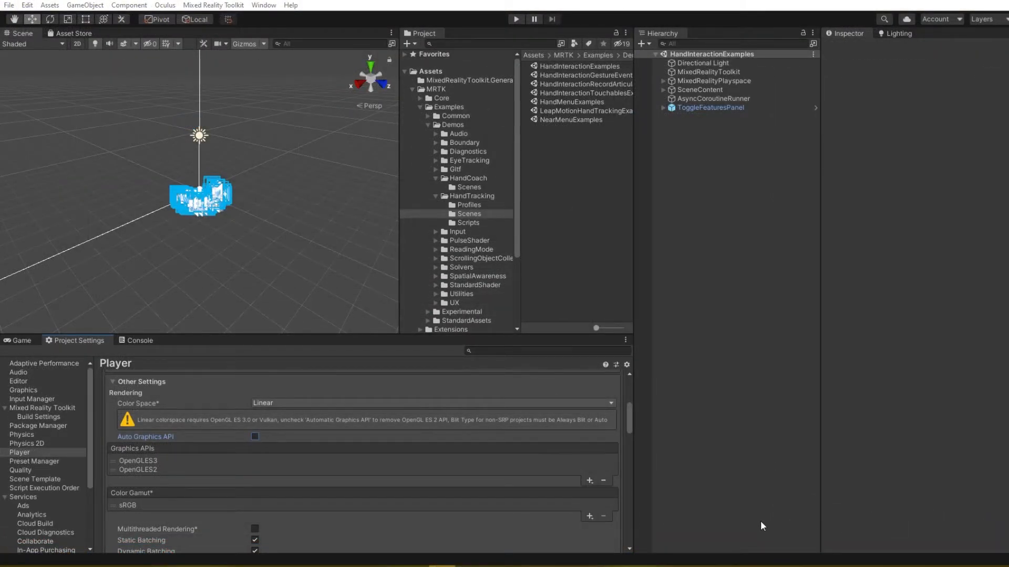
{"action": "mouse_move", "coordinate": [150, 465]}
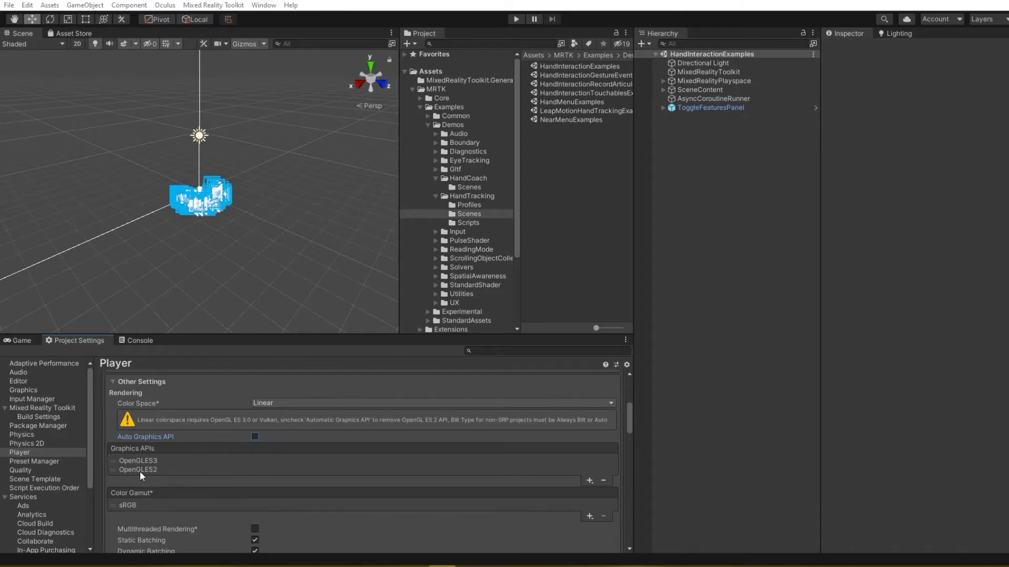
{"action": "mouse_move", "coordinate": [156, 473]}
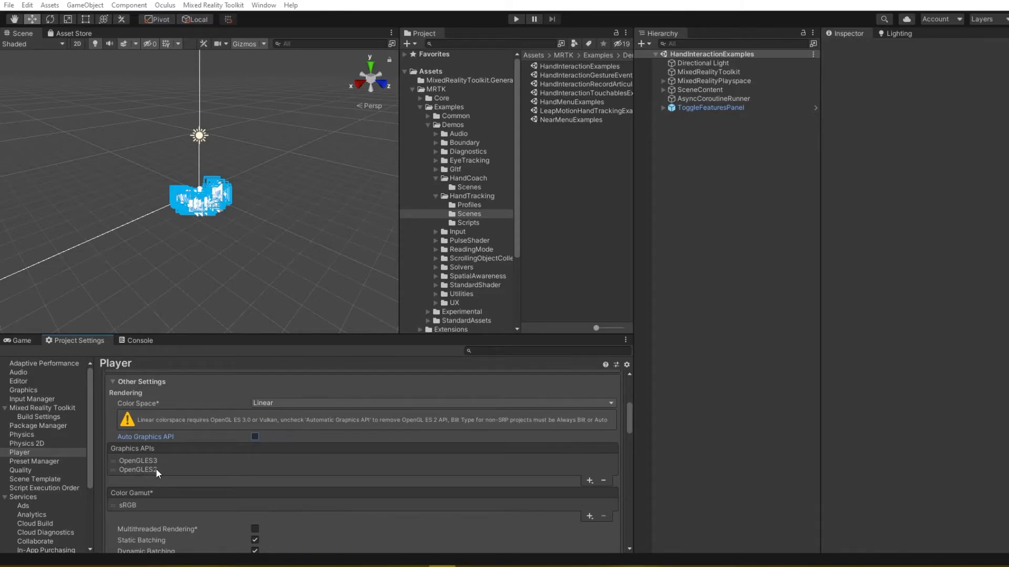
{"action": "left_click", "coordinate": [137, 469]}
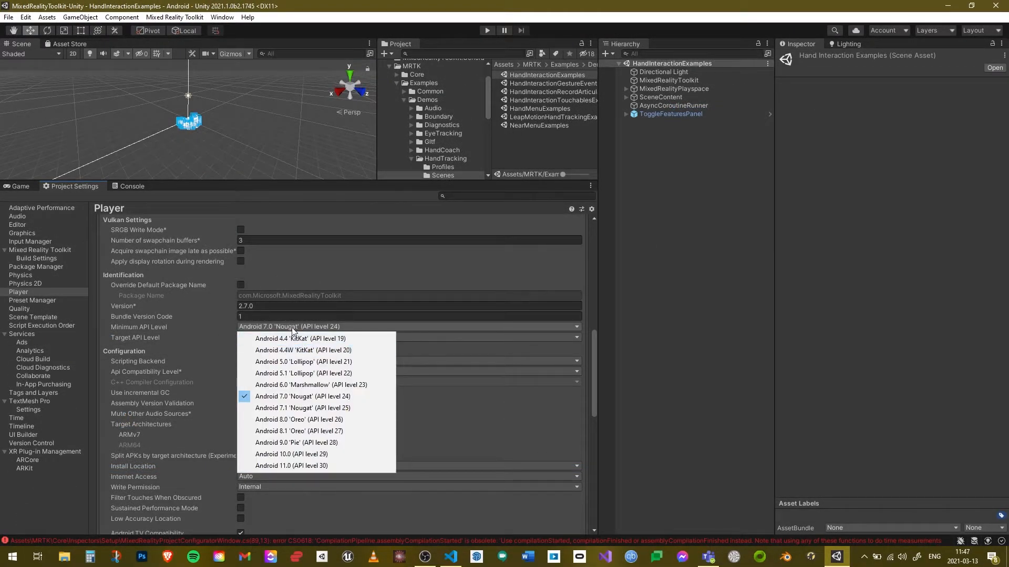
{"action": "mouse_move", "coordinate": [315, 385]}
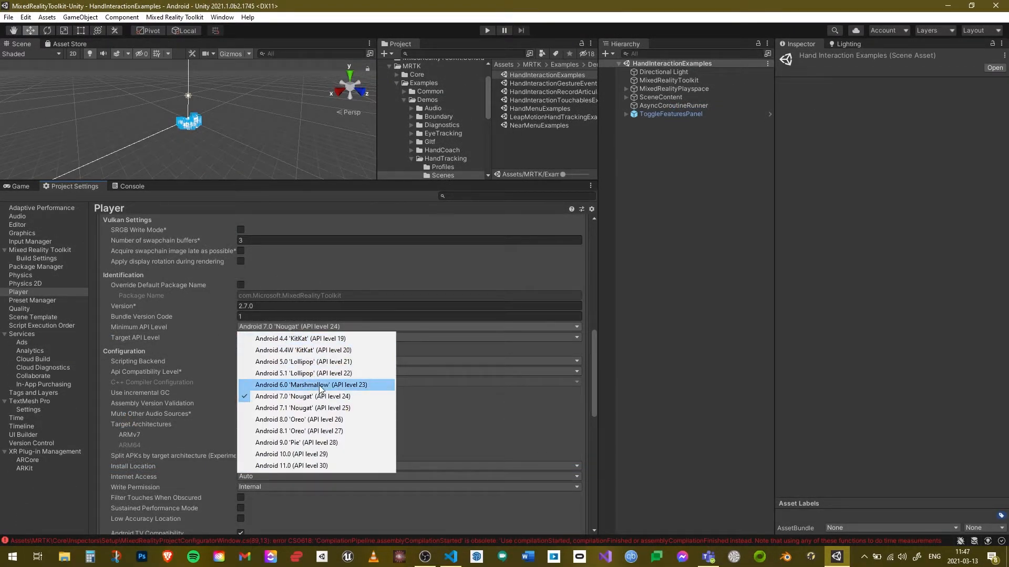
- Set minimum API level to Android 6.0 Marshmallow, scripting backend to IL2CPP, and untick ARMv7
{"action": "left_click", "coordinate": [310, 385]}
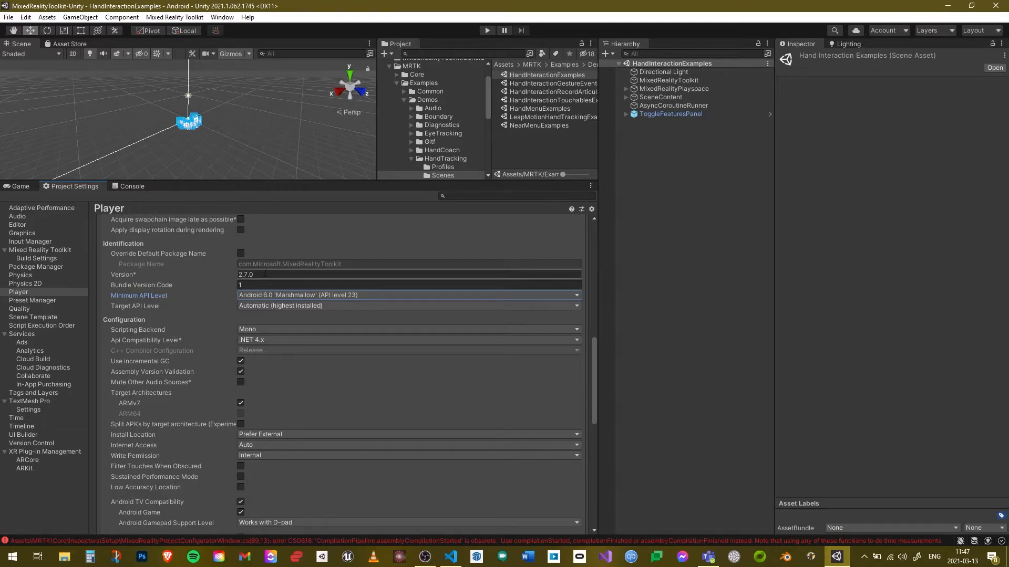
{"action": "left_click", "coordinate": [408, 275]}
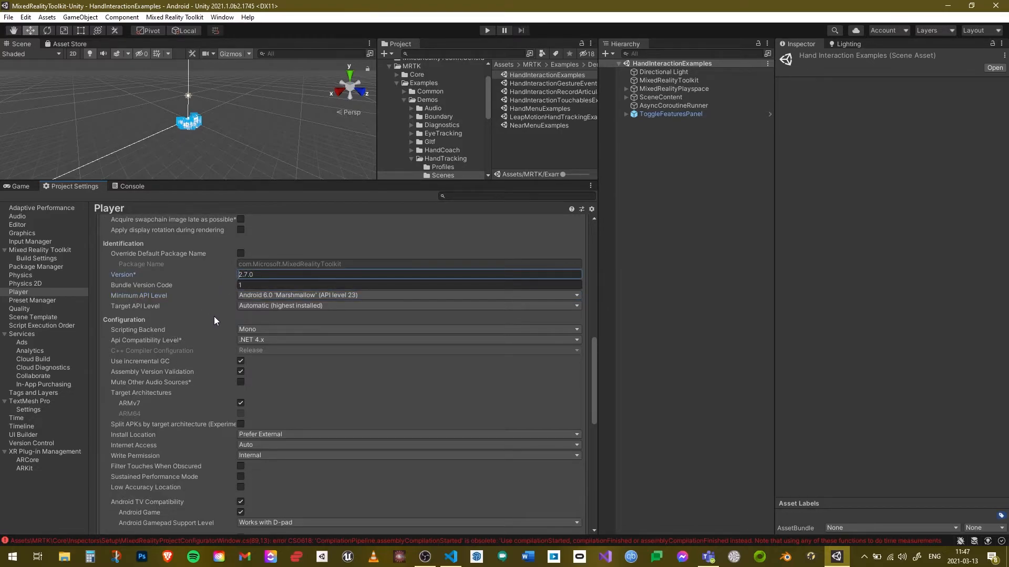
{"action": "scroll", "scroll_direction": "down", "scroll_amount": 3}
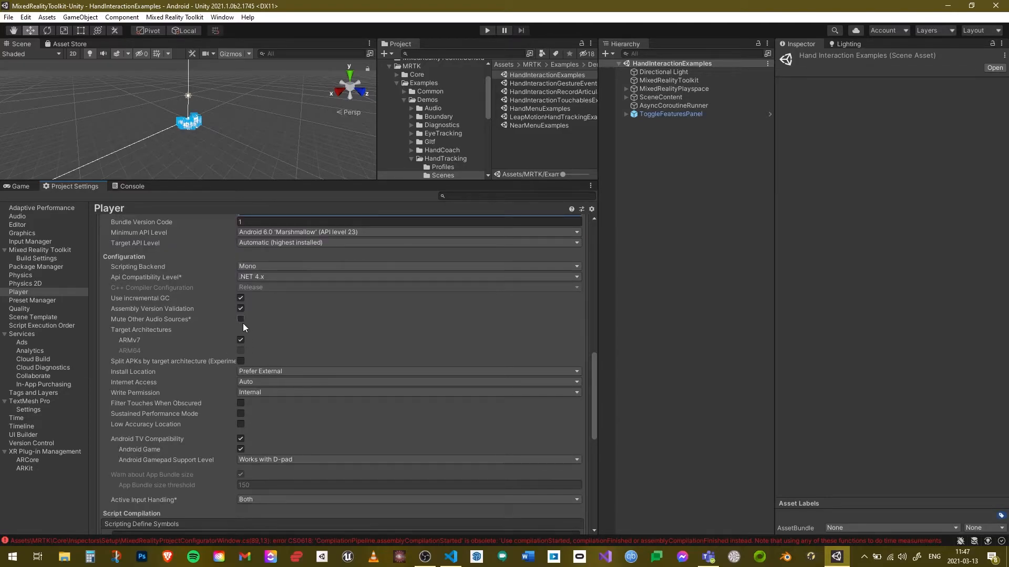
{"action": "left_click", "coordinate": [408, 267]}
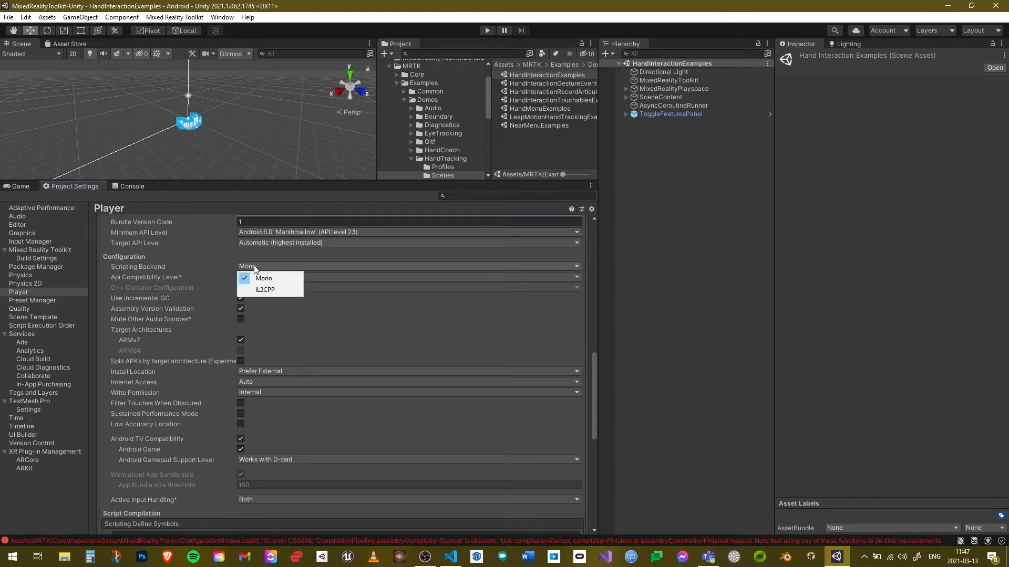
{"action": "mouse_move", "coordinate": [264, 290]}
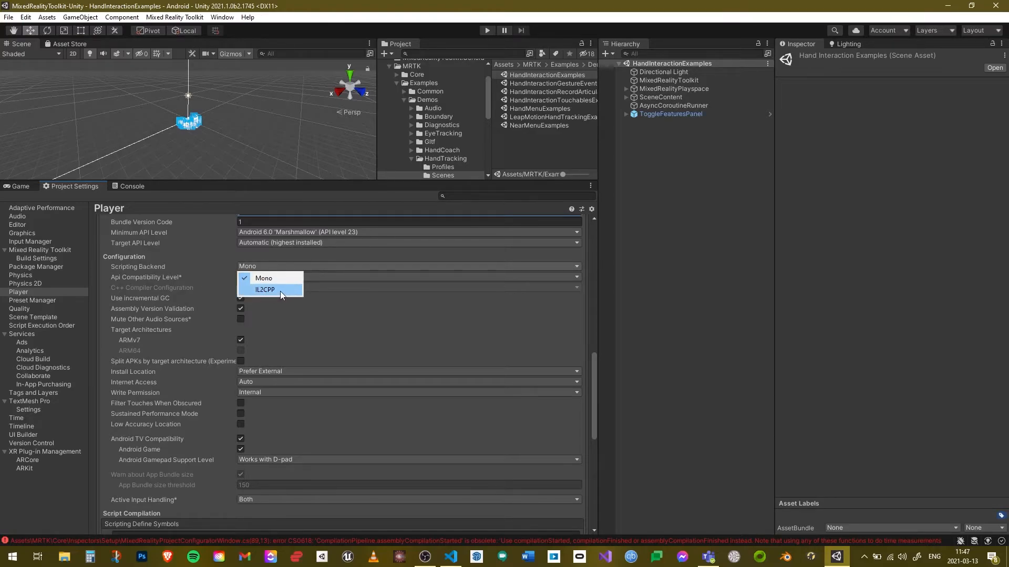
{"action": "left_click", "coordinate": [265, 289]}
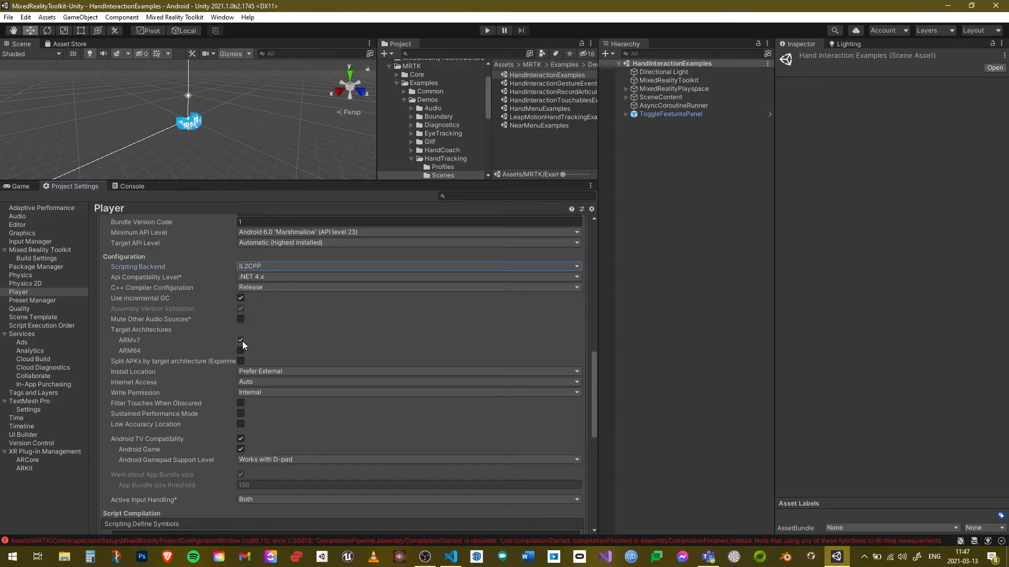
{"action": "left_click", "coordinate": [240, 340]}
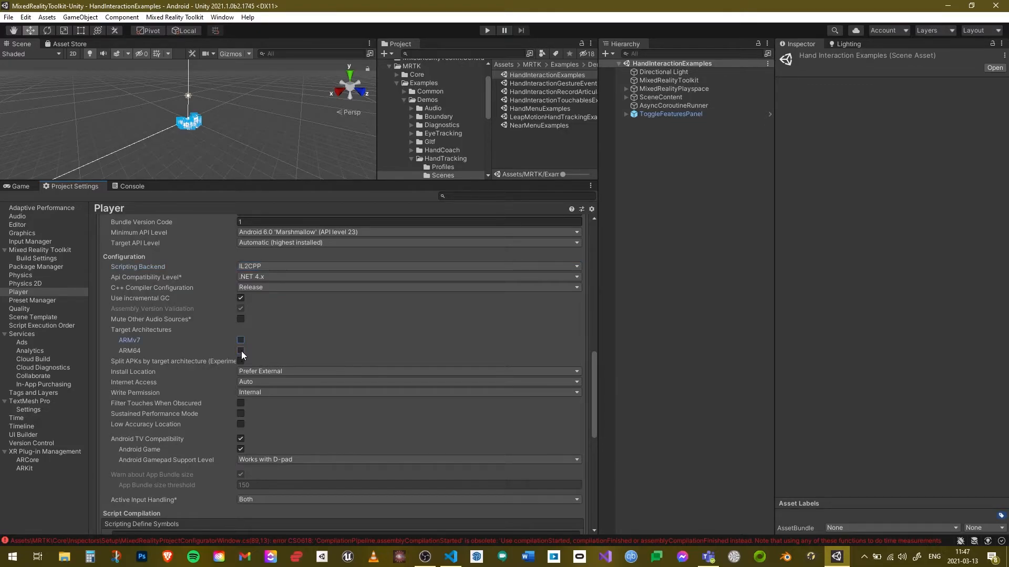
{"action": "scroll", "scroll_direction": "down", "scroll_amount": 3}
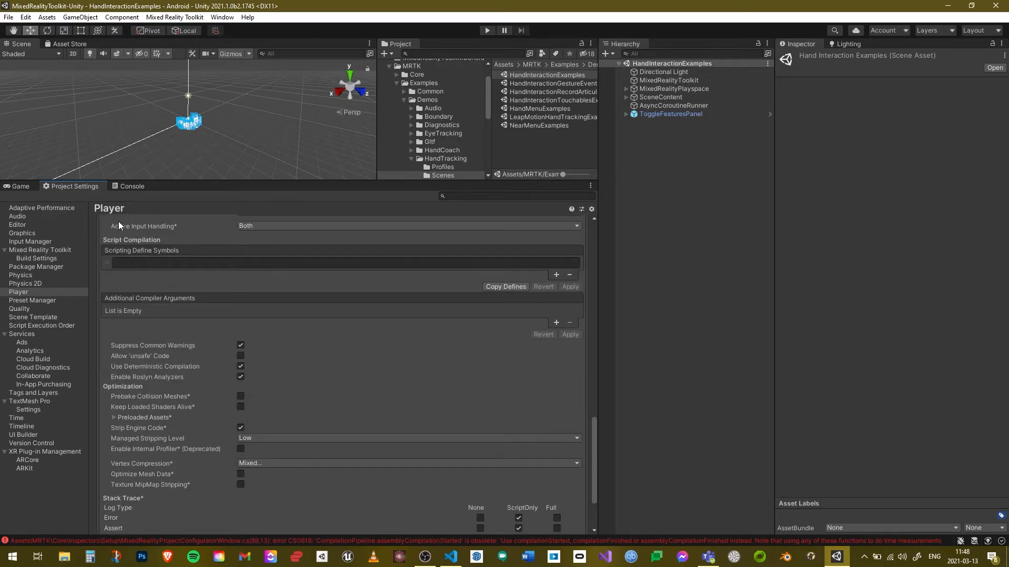
- Set the Medium quality level's Shadow Resolution to High Resolution
{"action": "left_click", "coordinate": [20, 309]}
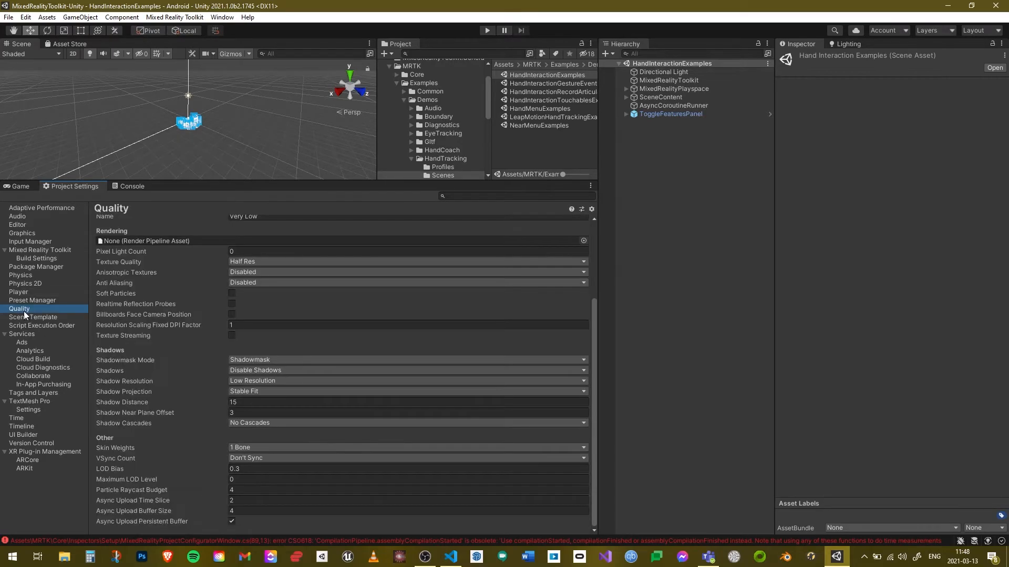
{"action": "mouse_move", "coordinate": [268, 317]}
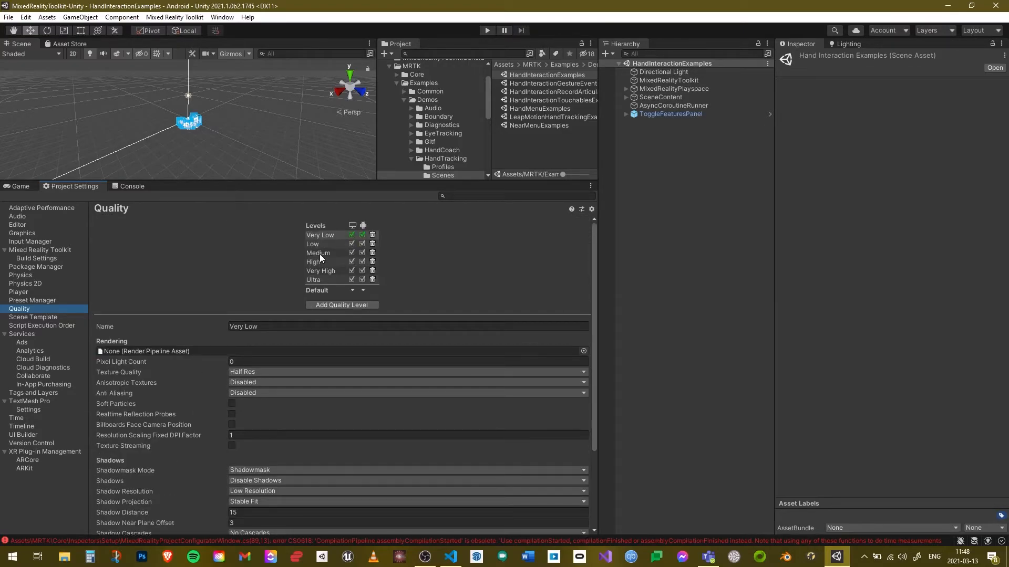
{"action": "left_click", "coordinate": [318, 252]}
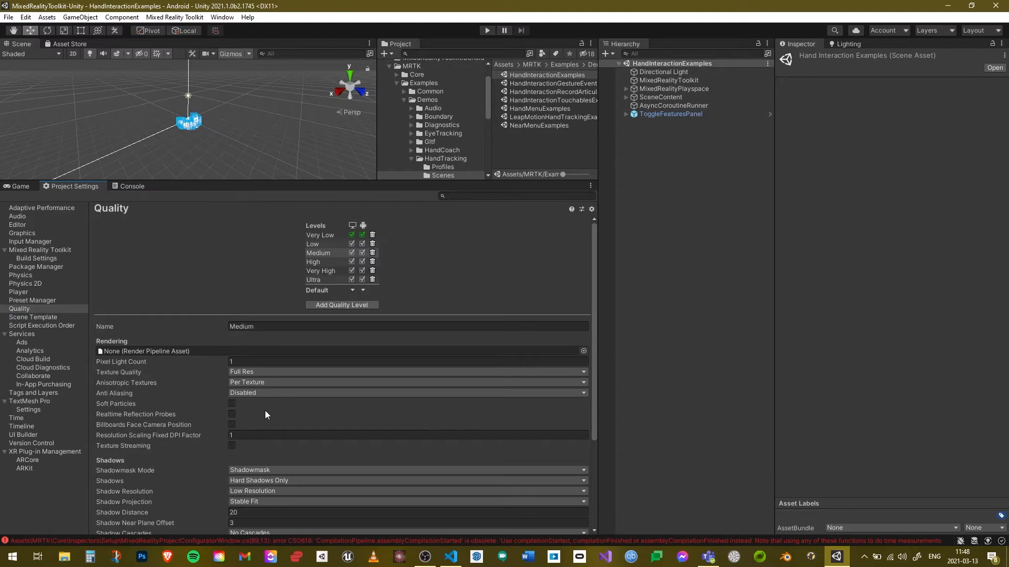
{"action": "scroll", "scroll_direction": "down", "scroll_amount": 3}
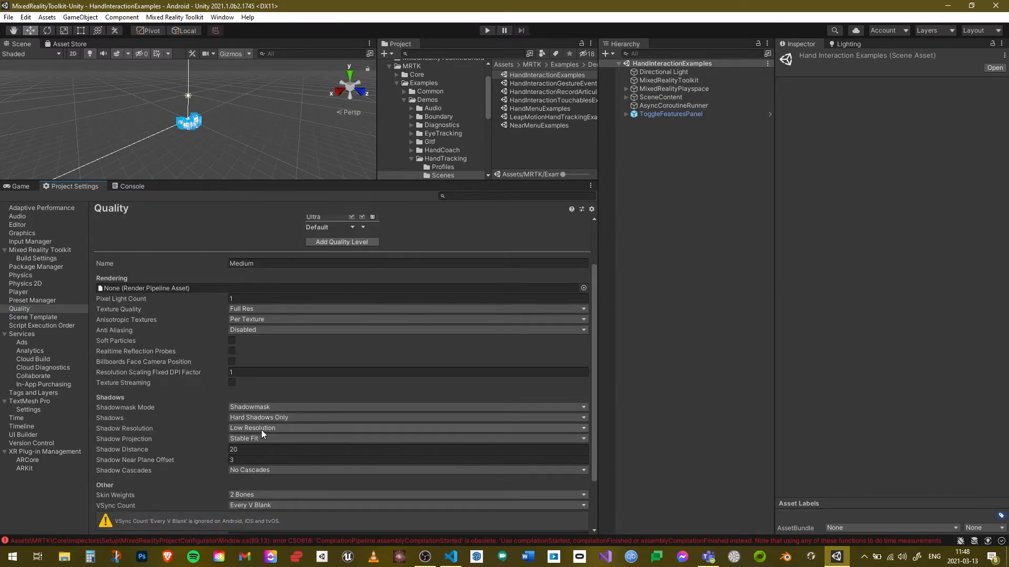
{"action": "left_click", "coordinate": [408, 428]}
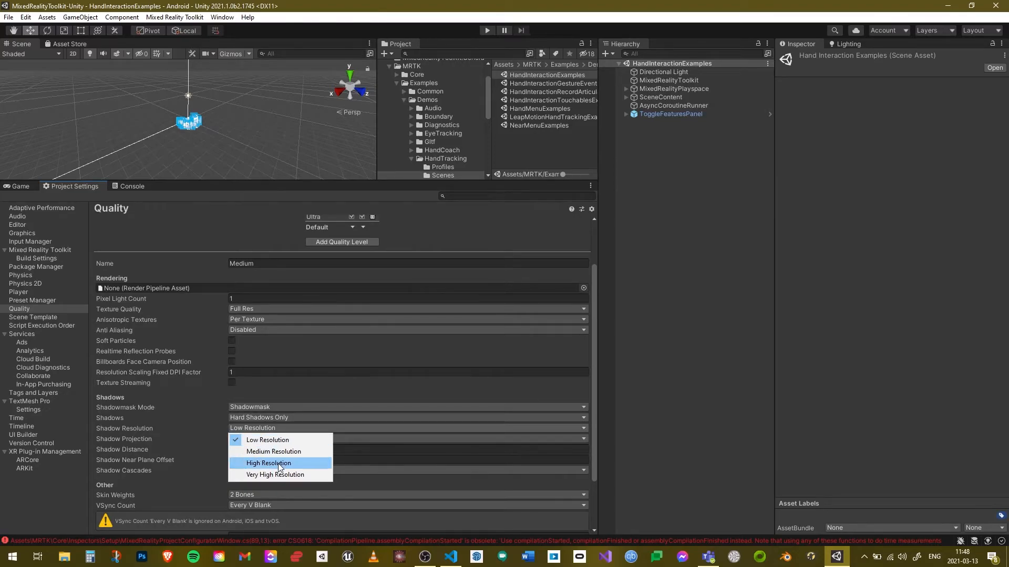
{"action": "left_click", "coordinate": [269, 464]}
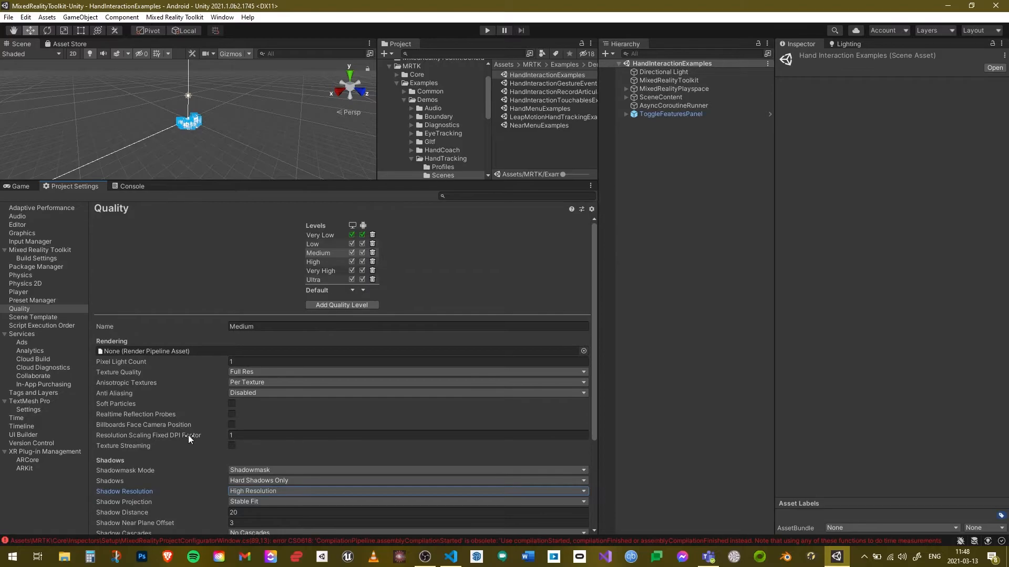
{"action": "scroll", "scroll_direction": "down", "scroll_amount": 3}
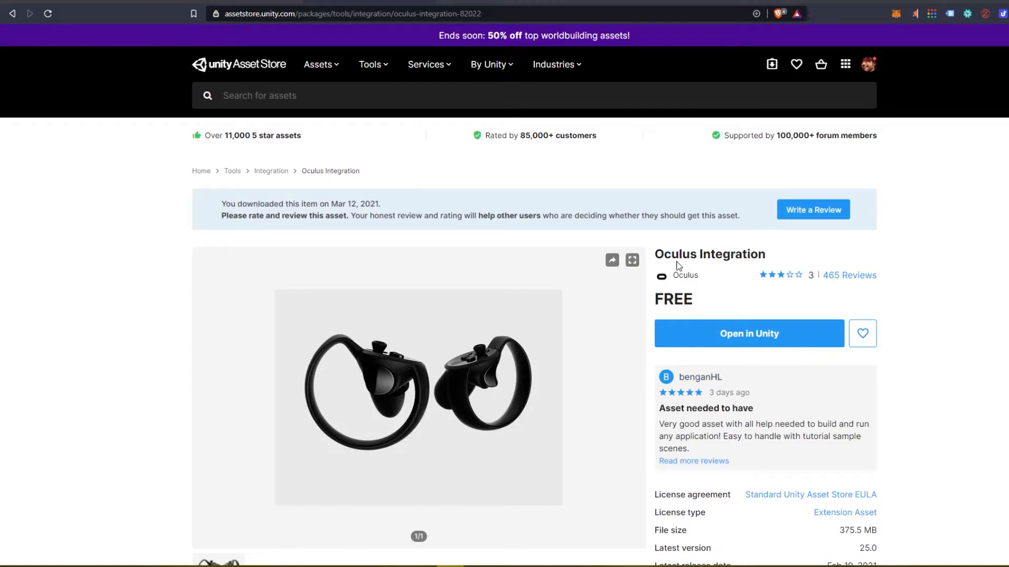
{"action": "mouse_move", "coordinate": [748, 338]}
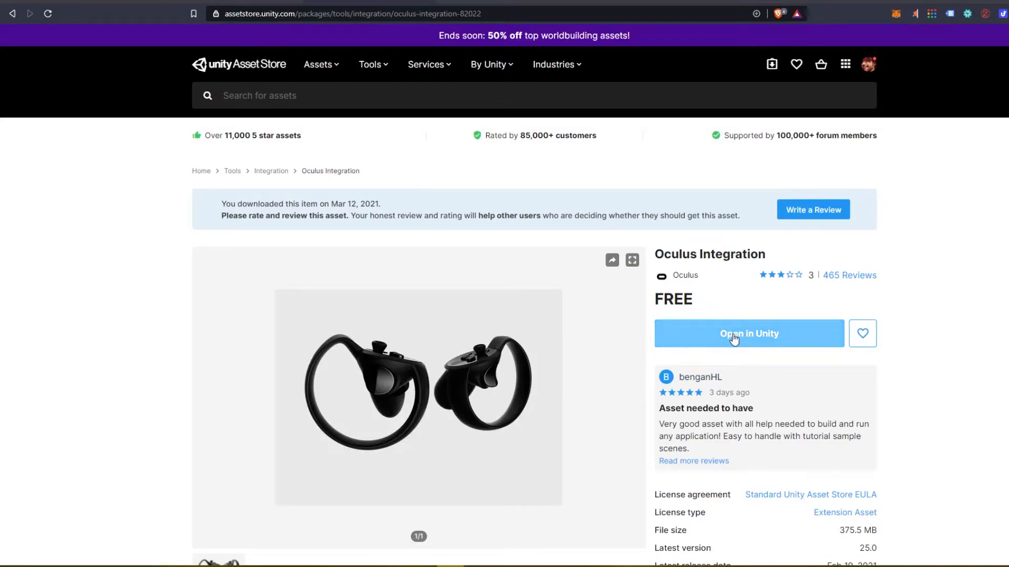
- Send Oculus Integration to the editor via Open in Unity, retrying once
{"action": "left_click", "coordinate": [360, 14]}
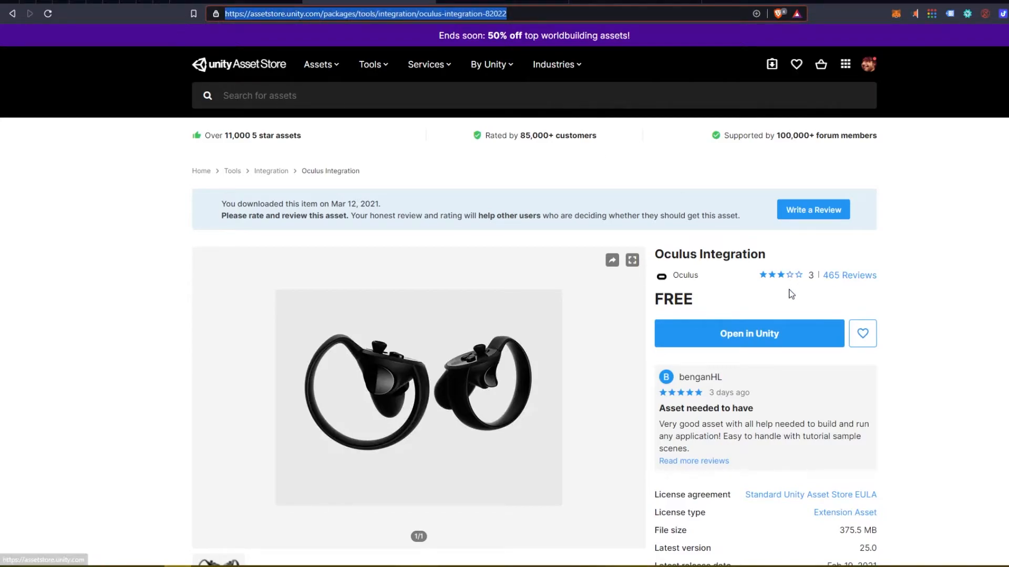
{"action": "mouse_move", "coordinate": [731, 347]}
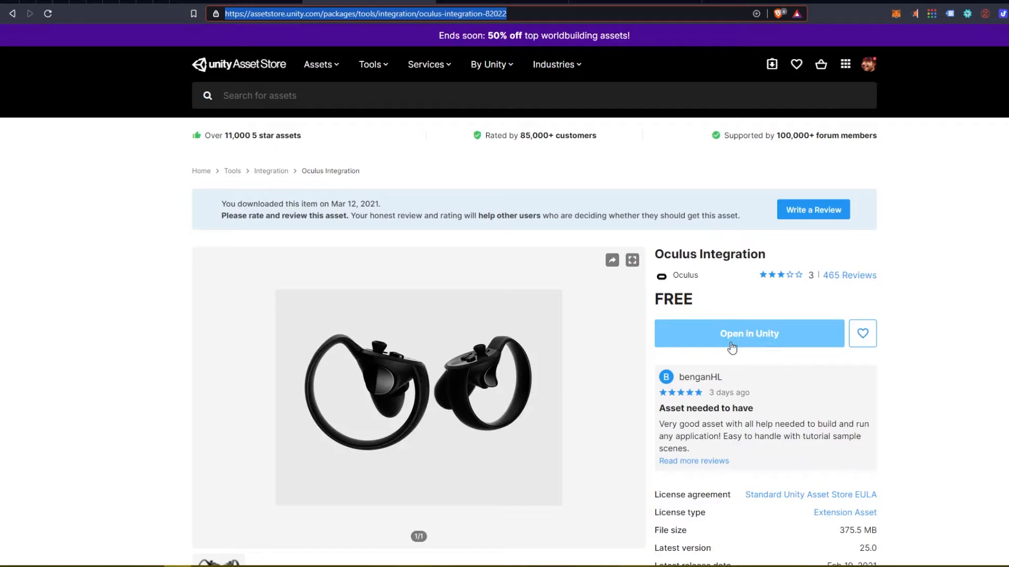
{"action": "mouse_move", "coordinate": [770, 334]}
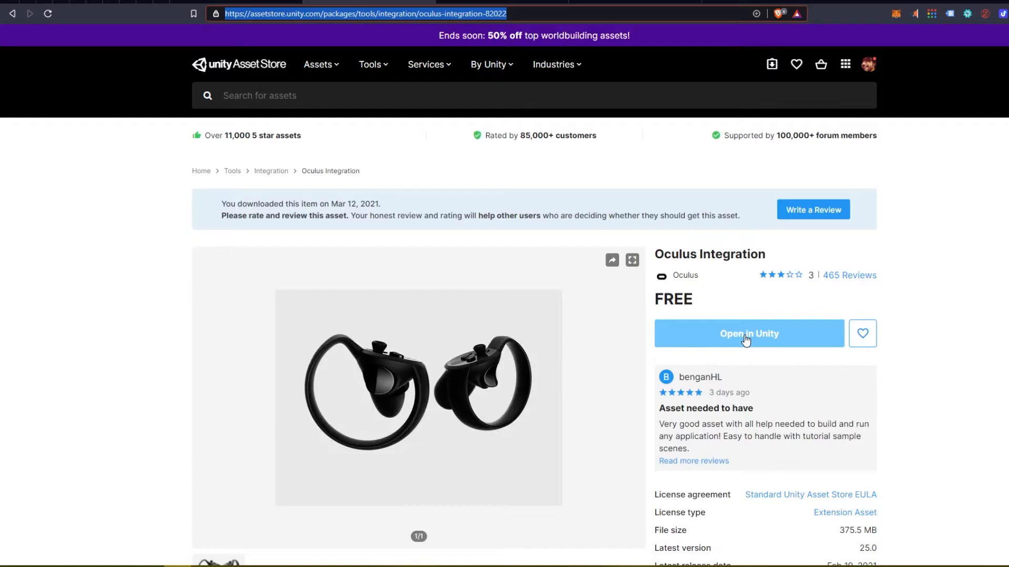
{"action": "left_click", "coordinate": [748, 333]}
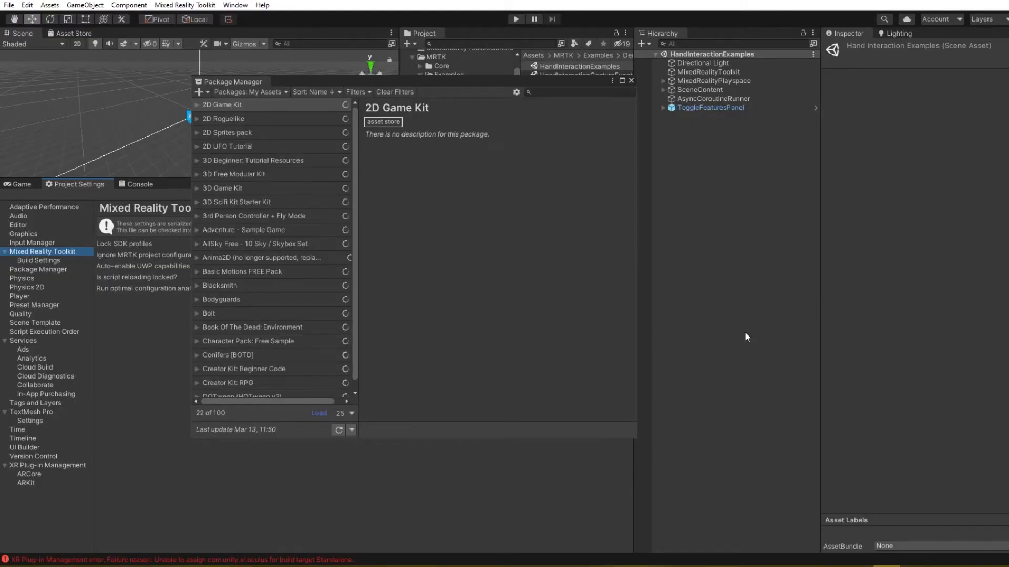
- Search owned assets for 'oculus' and import the downloaded Oculus Integration 25.0 package
{"action": "left_click", "coordinate": [252, 327]}
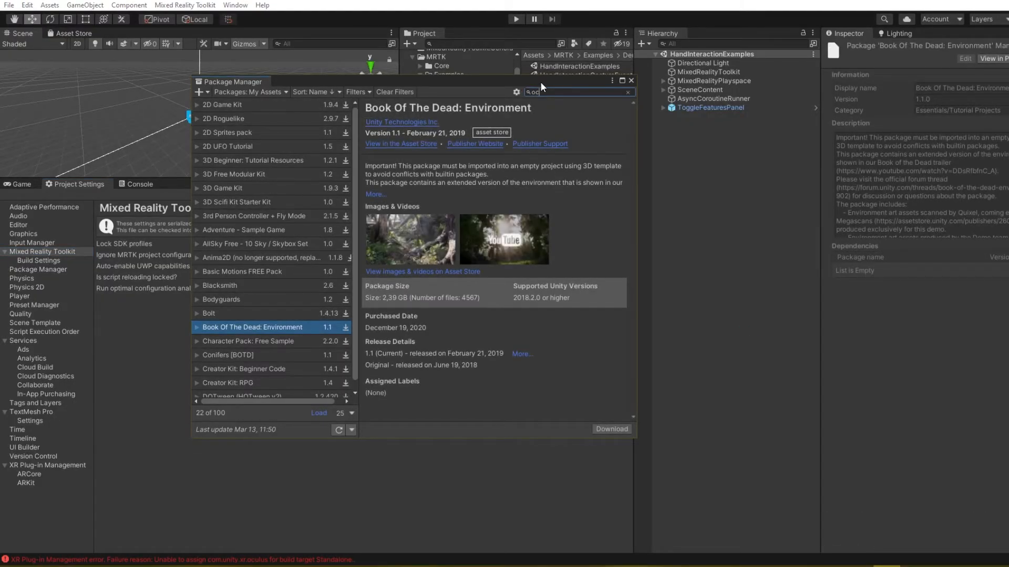
{"action": "type", "text": "oculus"}
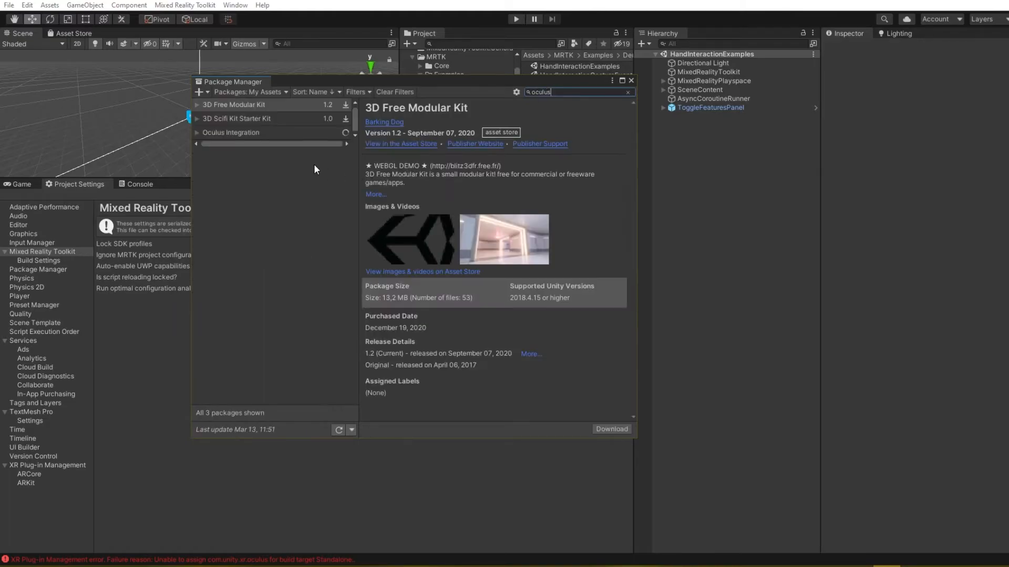
{"action": "left_click", "coordinate": [230, 133]}
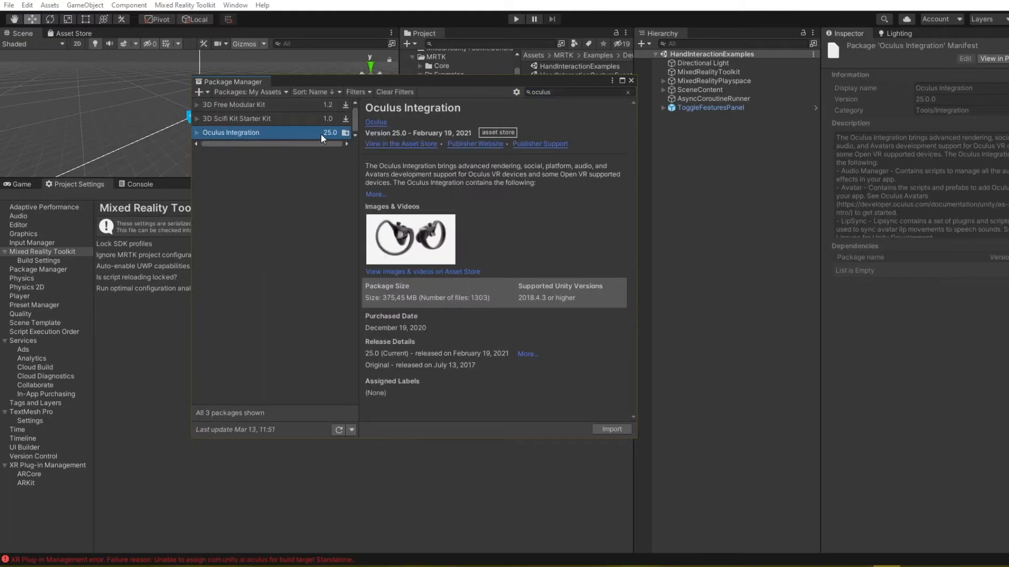
{"action": "left_click", "coordinate": [196, 133]}
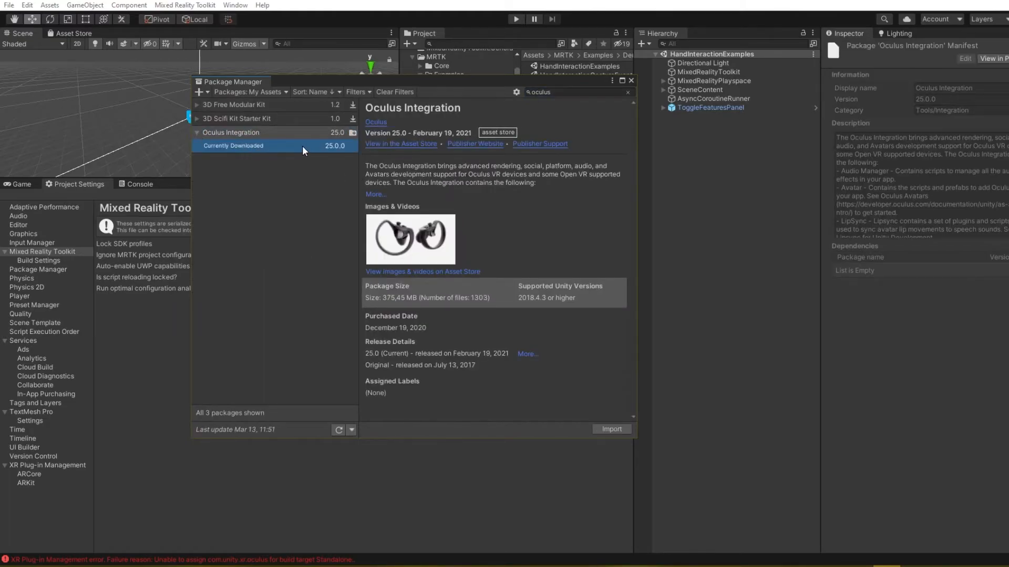
{"action": "left_click", "coordinate": [610, 429]}
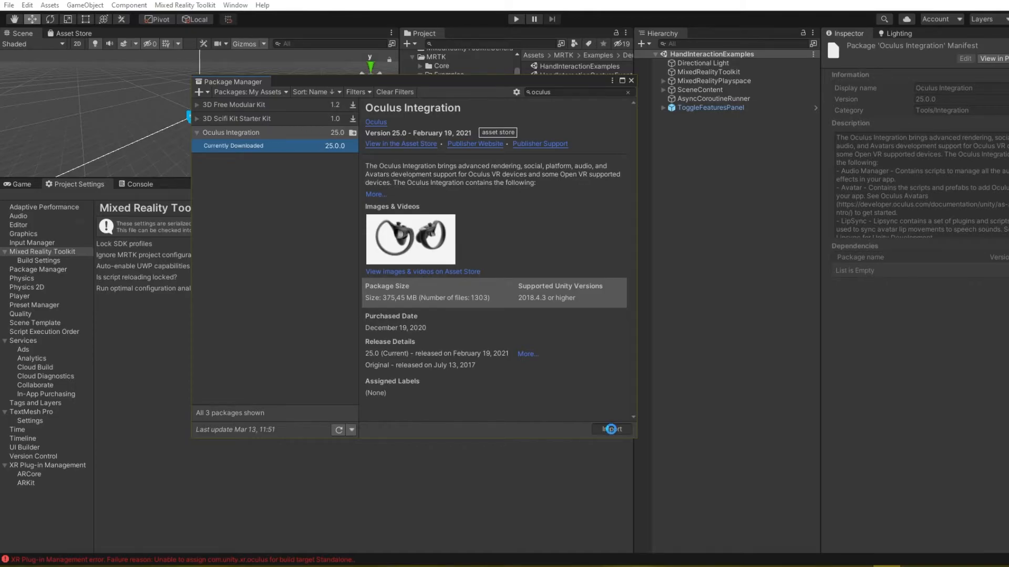
{"action": "left_click", "coordinate": [610, 429]}
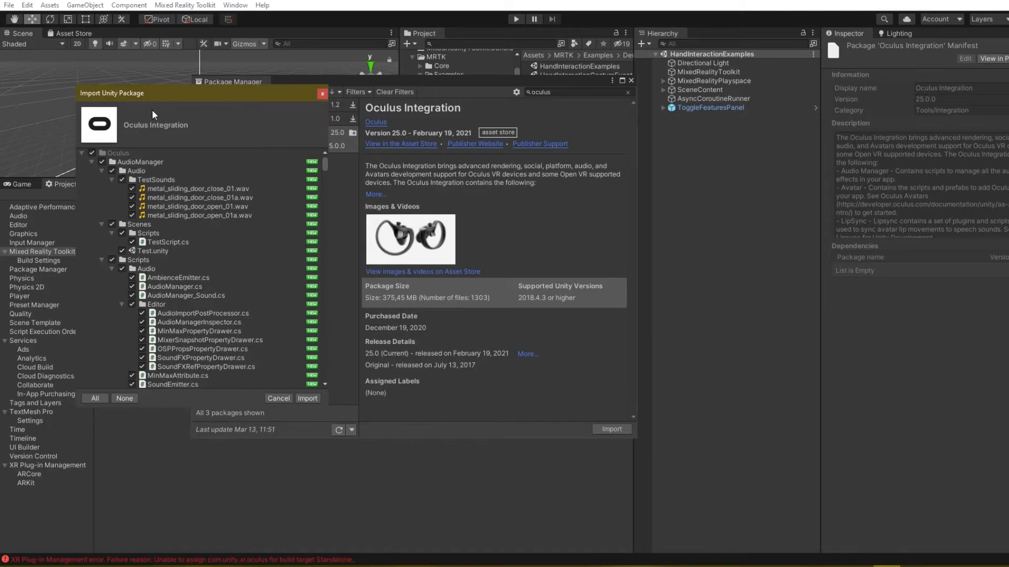
- Review the Oculus Integration file list and import all items
{"action": "scroll", "scroll_direction": "down", "scroll_amount": 3}
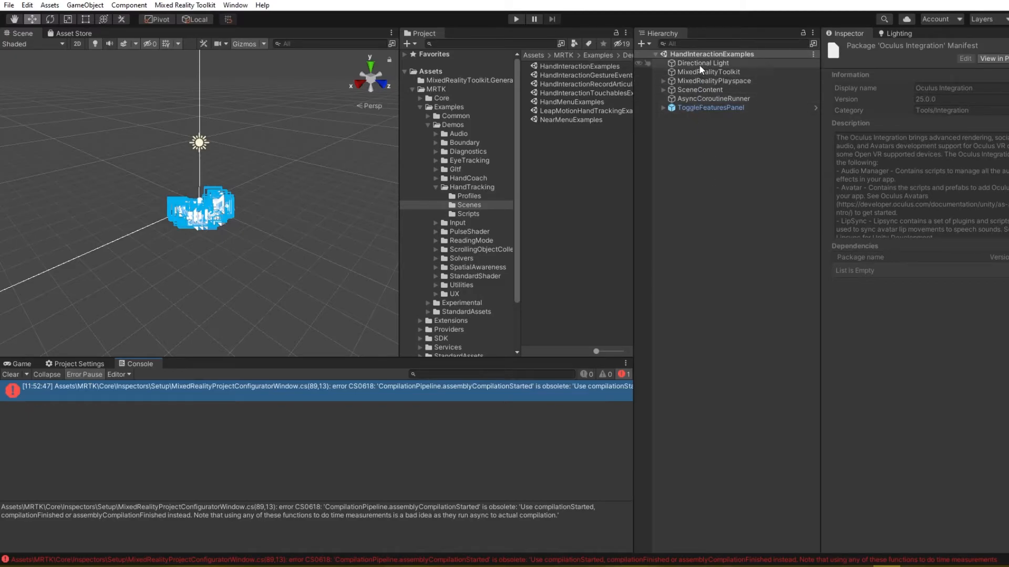
- Set the MixedRealityToolkit object's Active Profile to DefaultXRSDKConfigurationProfile
{"action": "left_click", "coordinate": [708, 71]}
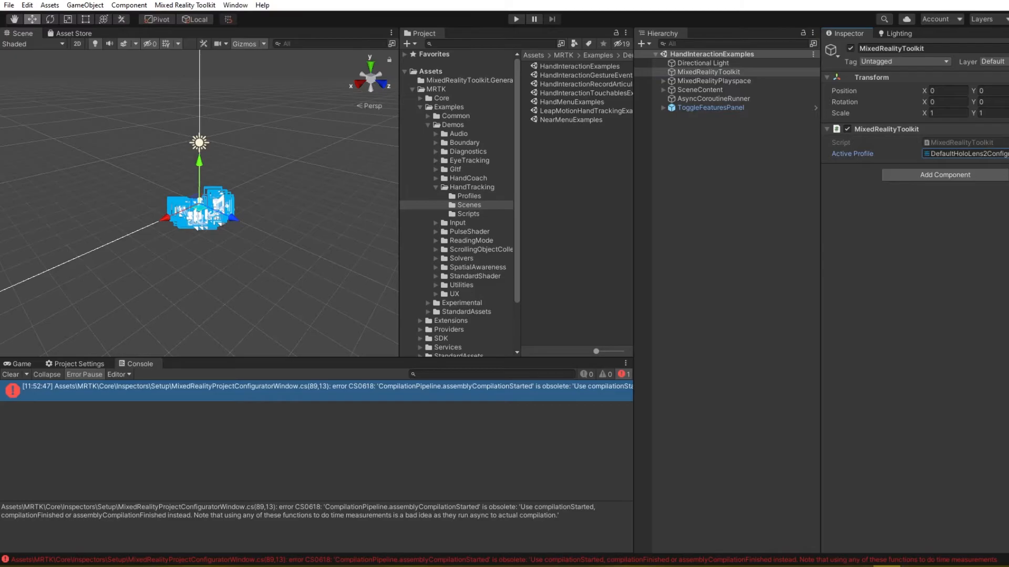
{"action": "left_click", "coordinate": [965, 153]}
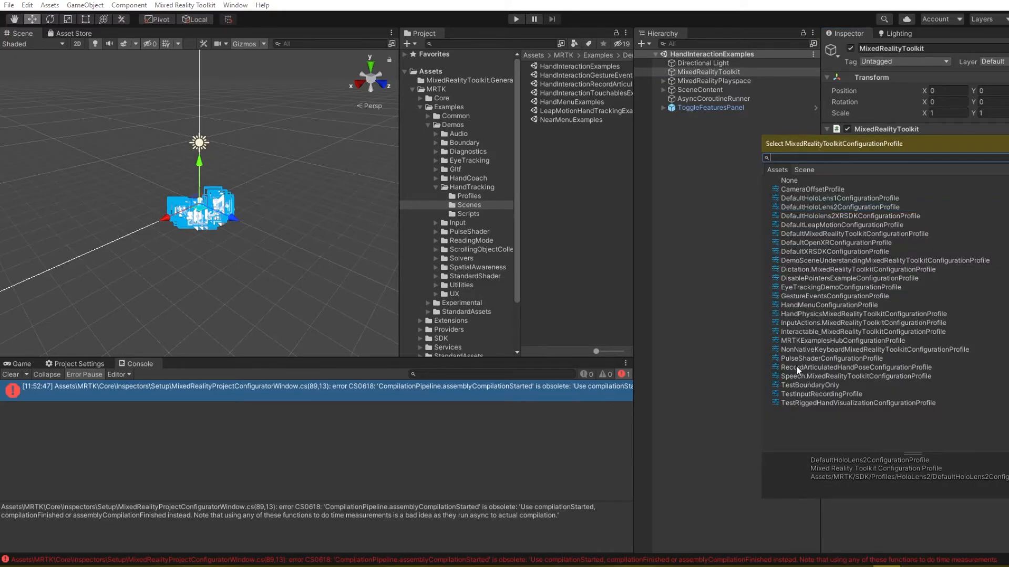
{"action": "mouse_move", "coordinate": [831, 257]}
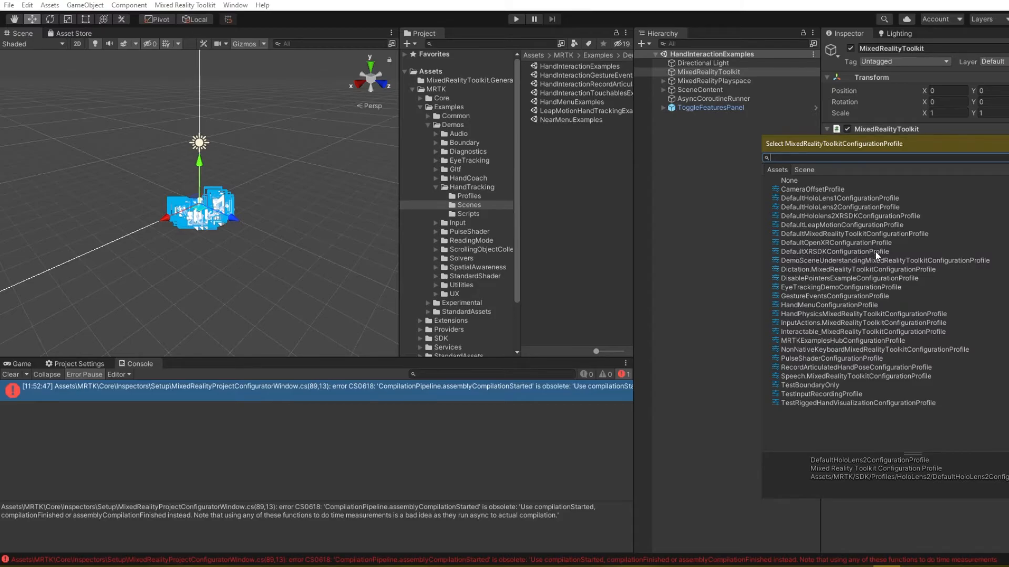
{"action": "left_click", "coordinate": [834, 251]}
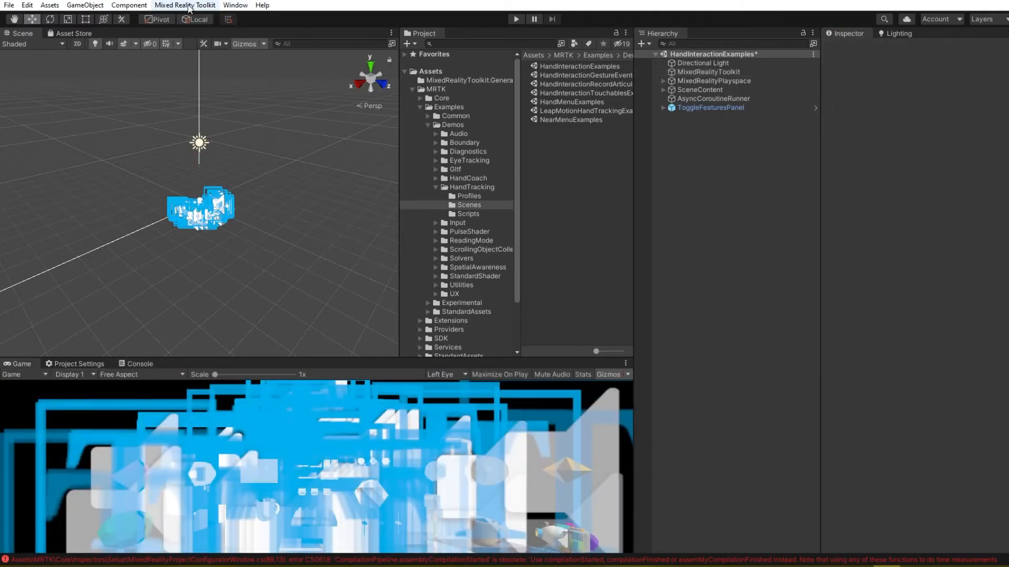
- Run Mixed Reality Toolkit > Utilities > Oculus > Integrate Oculus Integration Unity Modules
{"action": "left_click", "coordinate": [184, 5]}
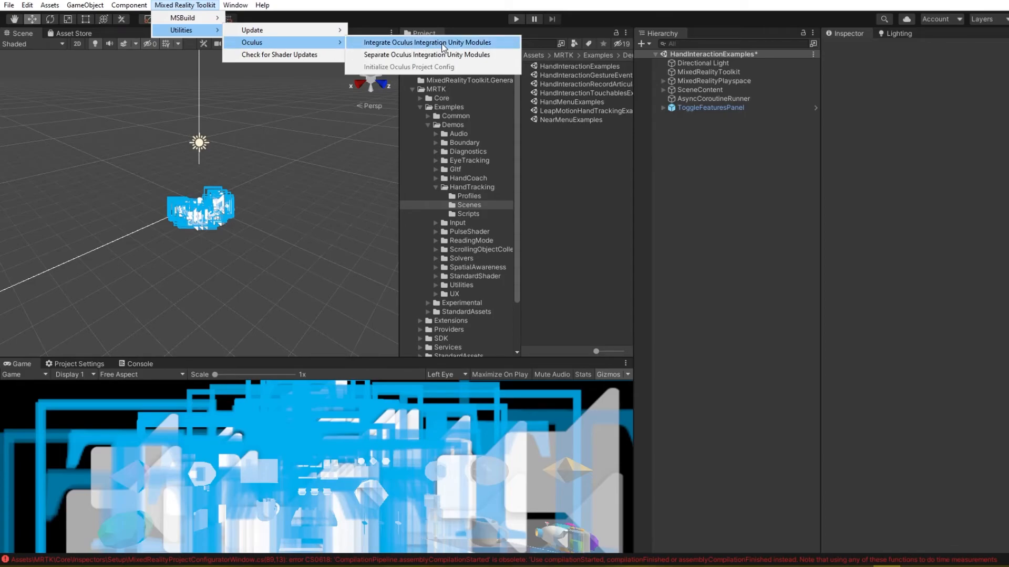
{"action": "left_click", "coordinate": [442, 46]}
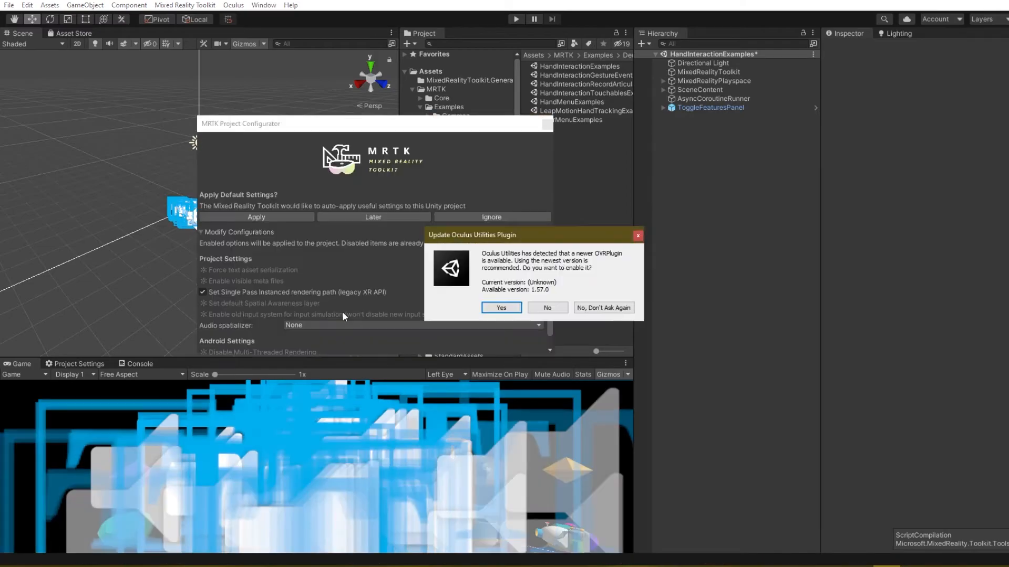
{"action": "mouse_move", "coordinate": [430, 243]}
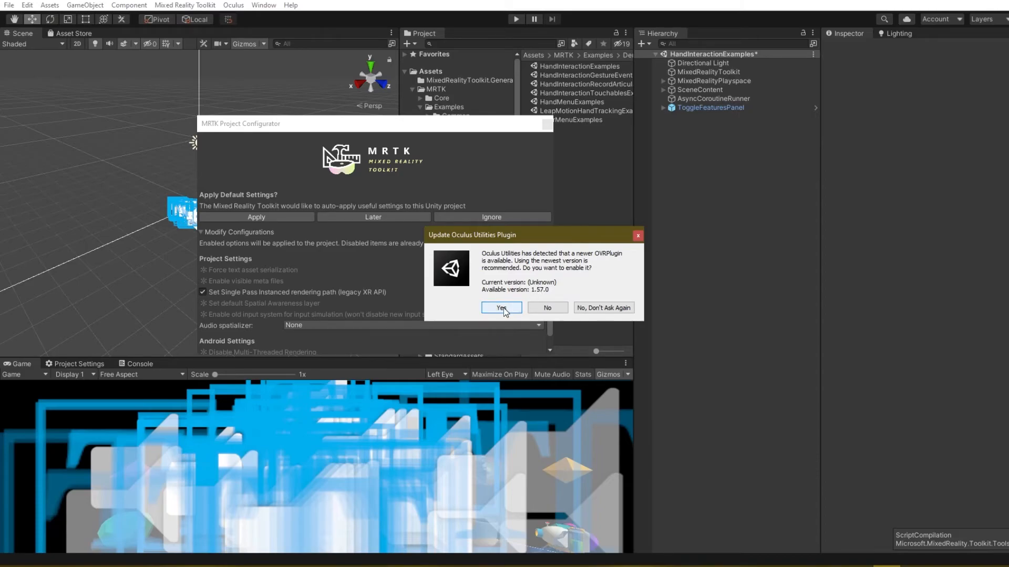
- Accept OVRPlugin 1.57.0 and save the modified HandInteractionExamples scene
{"action": "left_click", "coordinate": [501, 307]}
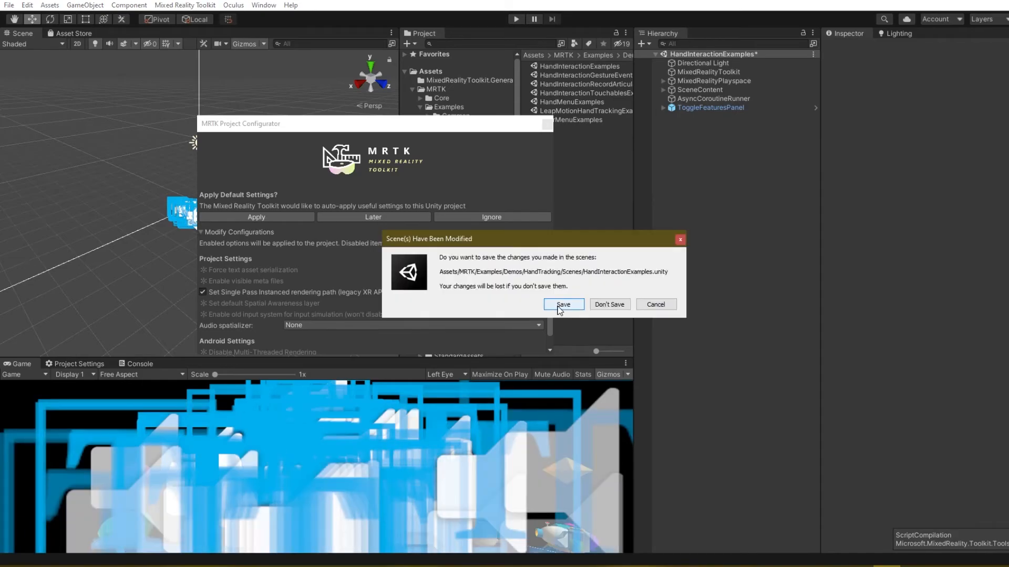
{"action": "left_click", "coordinate": [562, 304]}
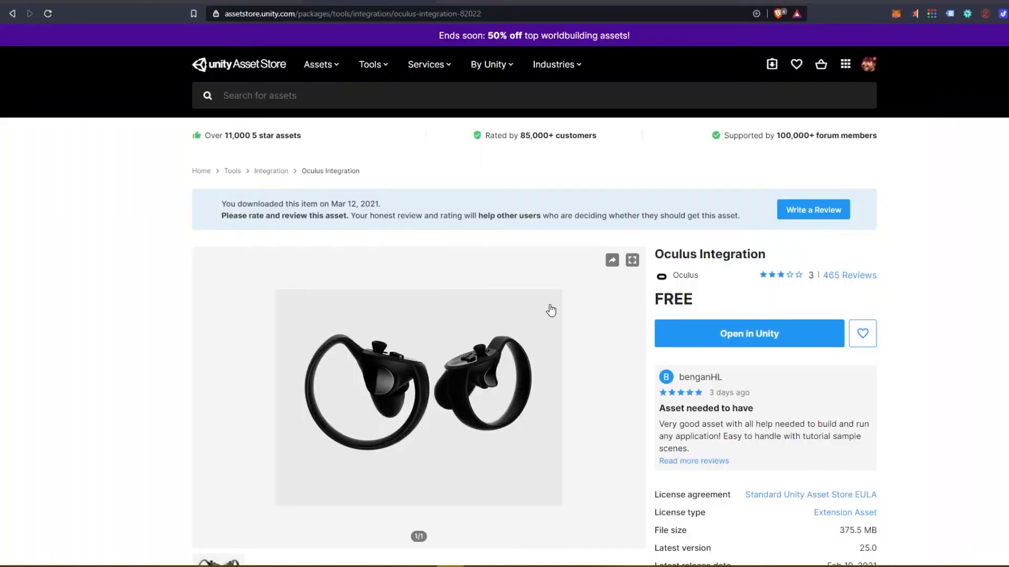
- Switch from the Asset Store browser back to the restarted Unity editor
{"action": "left_click", "coordinate": [748, 333]}
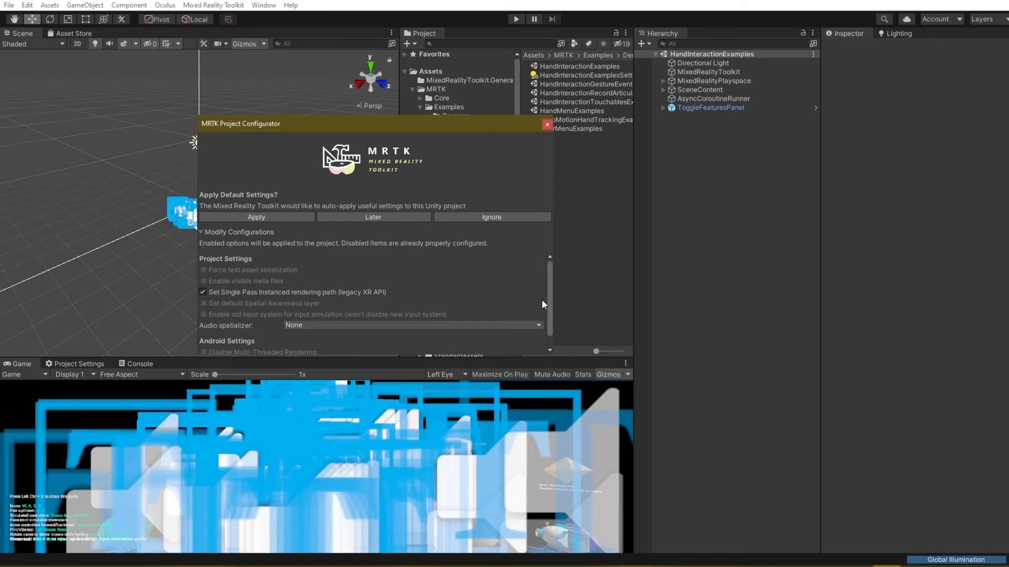
- Choose OculusSpatializer as audio spatializer and apply the MRTK Project Configurator defaults
{"action": "scroll", "scroll_direction": "down", "scroll_amount": 3}
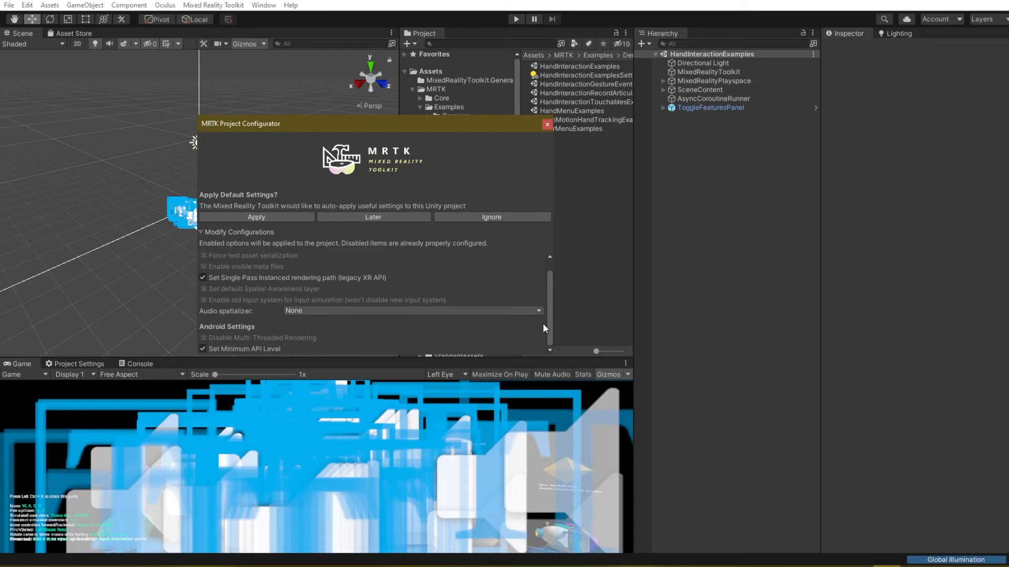
{"action": "left_click", "coordinate": [412, 310]}
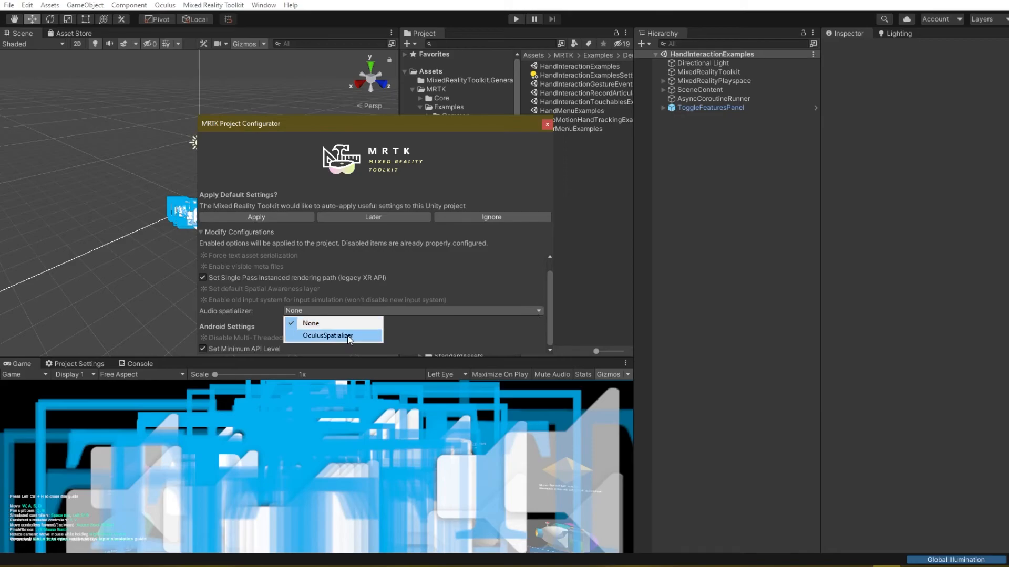
{"action": "left_click", "coordinate": [328, 336]}
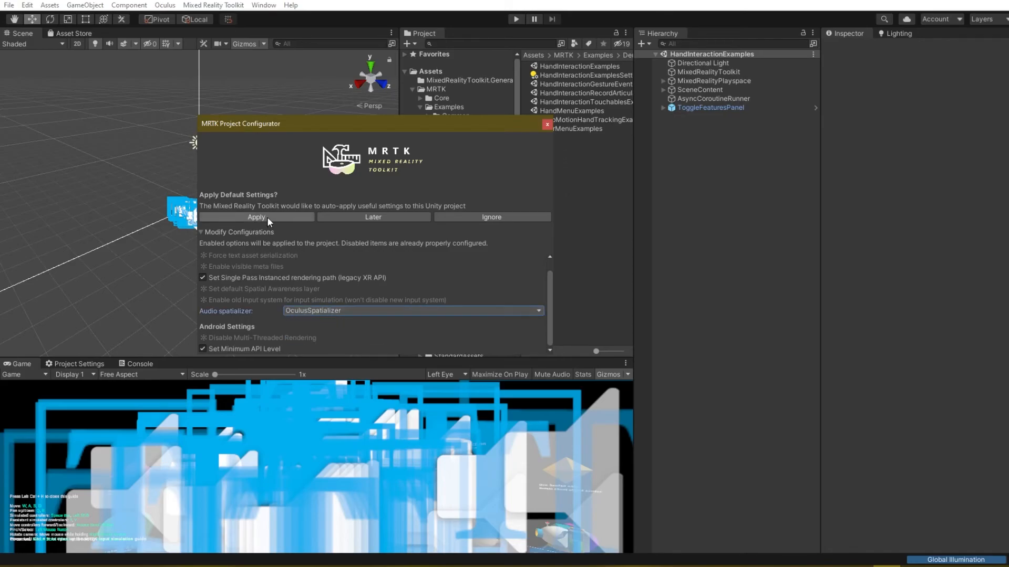
{"action": "left_click", "coordinate": [256, 217]}
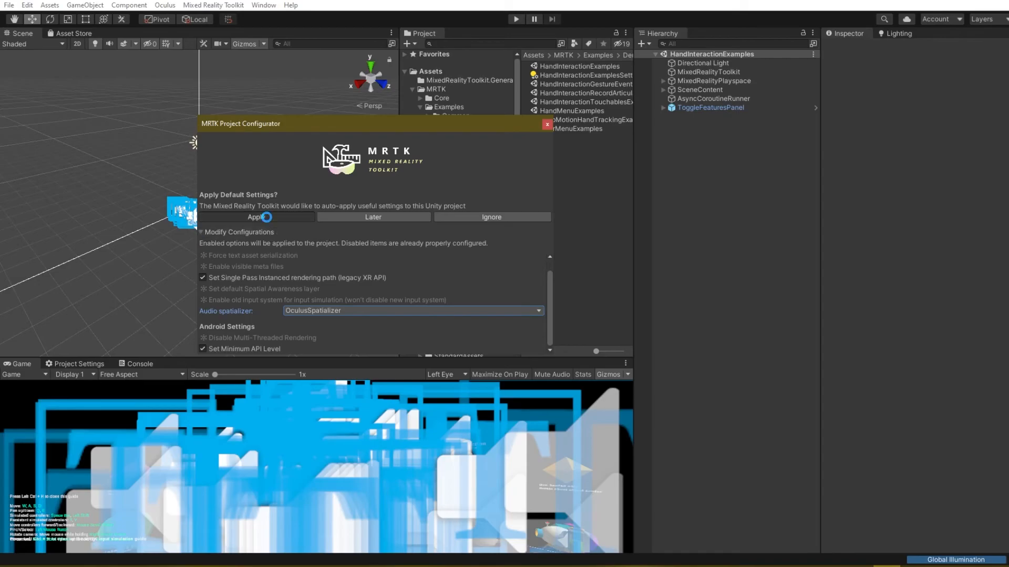
{"action": "left_click", "coordinate": [256, 217]}
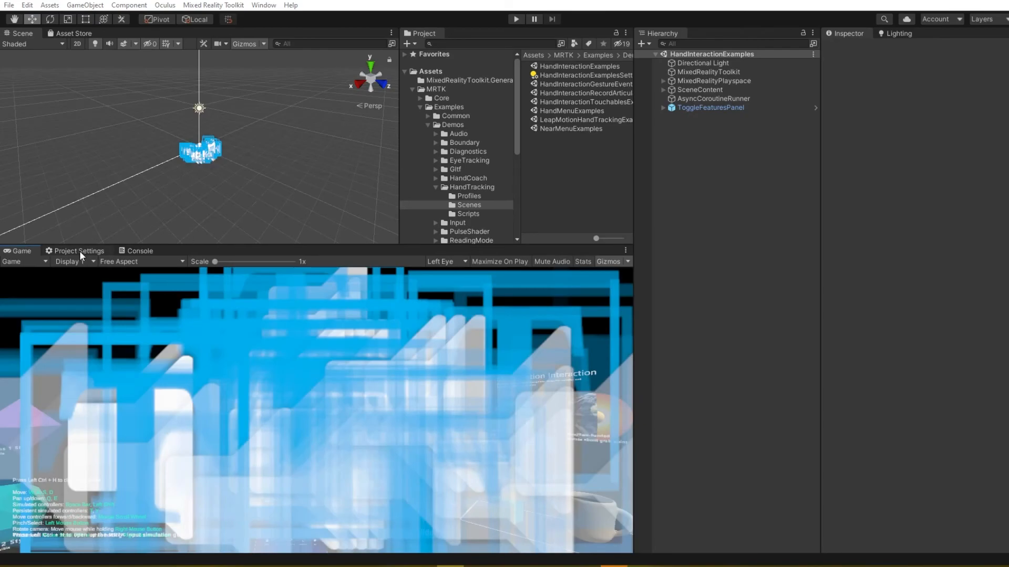
- In Project Settings > XR Plug-in Management, tick Oculus as a plug-in provider
{"action": "left_click", "coordinate": [80, 251]}
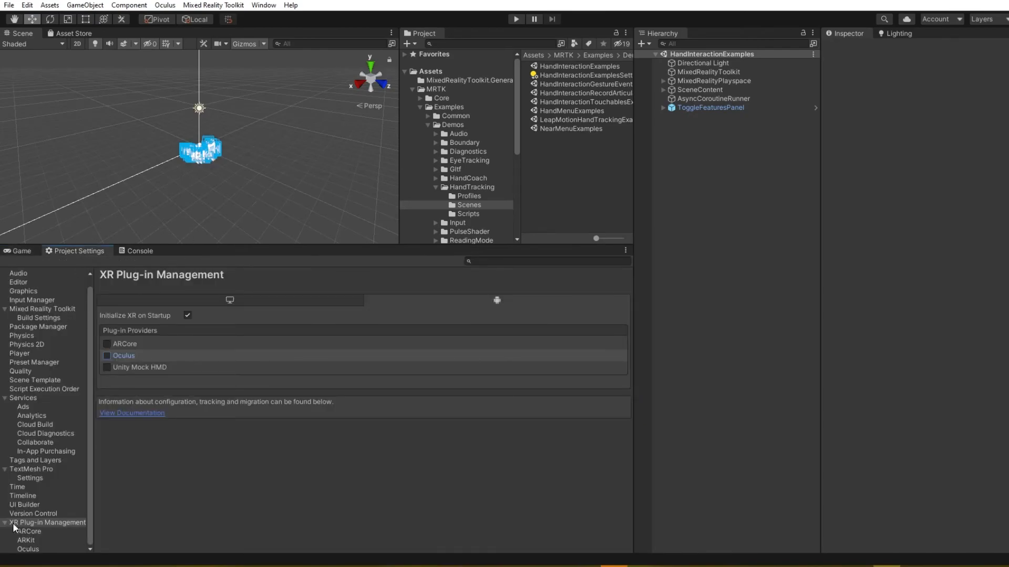
{"action": "left_click", "coordinate": [106, 356]}
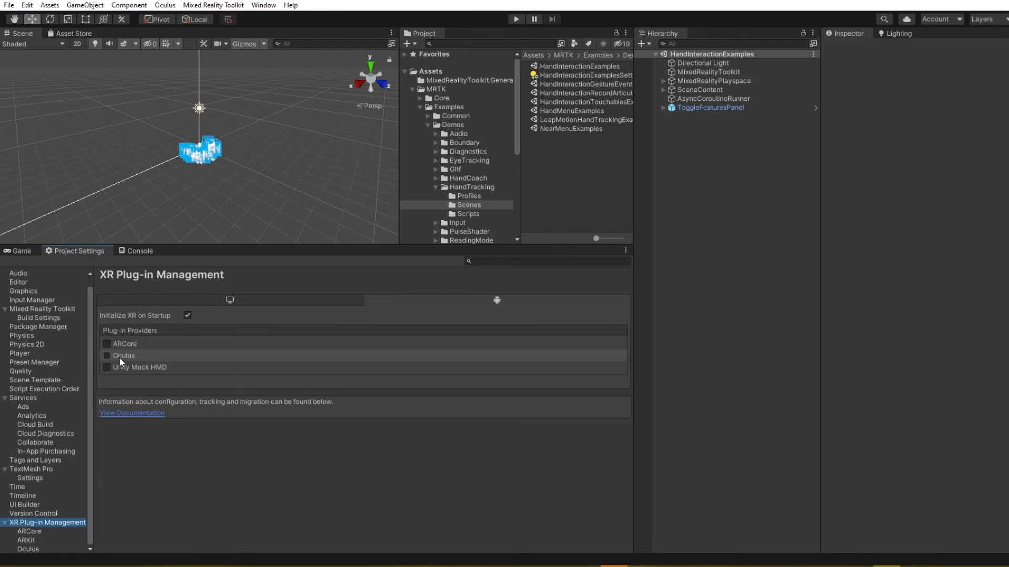
{"action": "left_click", "coordinate": [106, 356]}
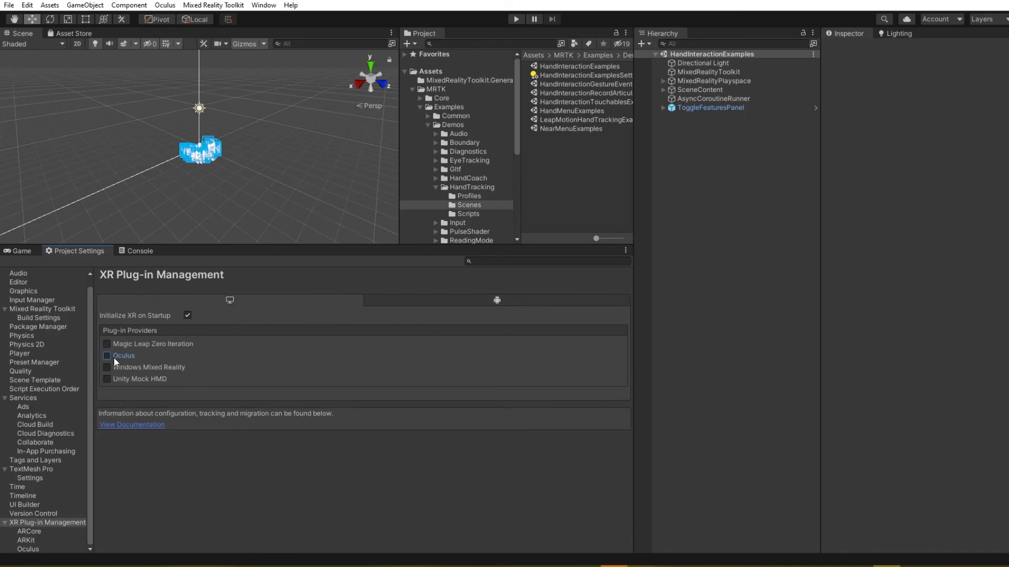
{"action": "left_click", "coordinate": [107, 355]}
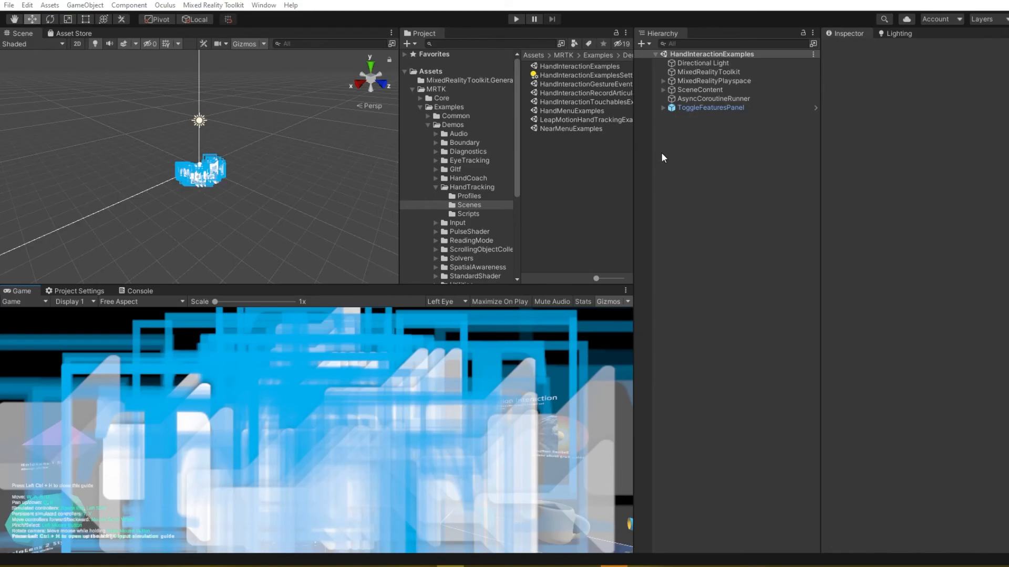
{"action": "mouse_move", "coordinate": [516, 19]}
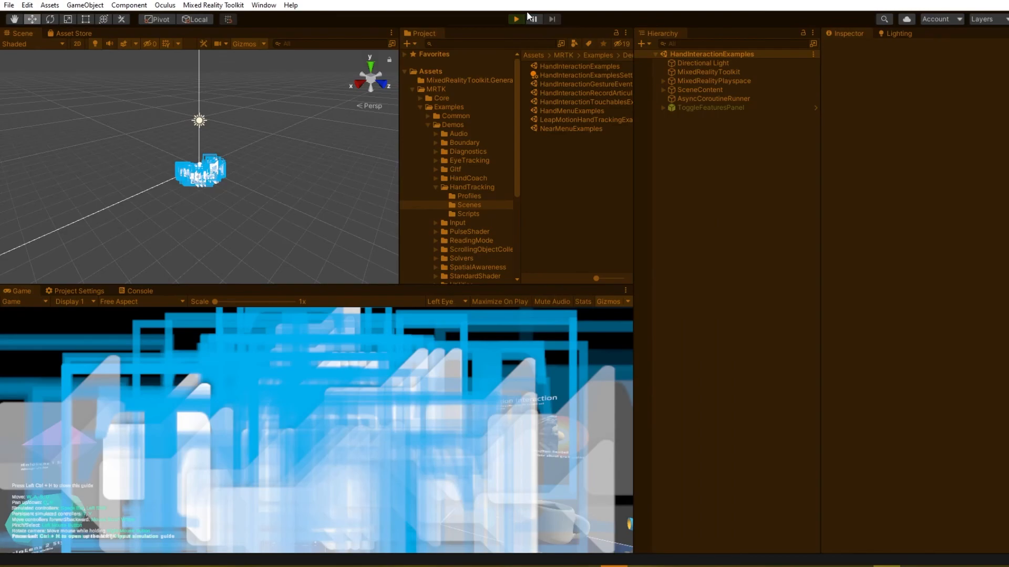
- Enter Play mode to run HandInteractionExamples with simulated hands in the Game view
{"action": "left_click", "coordinate": [516, 19]}
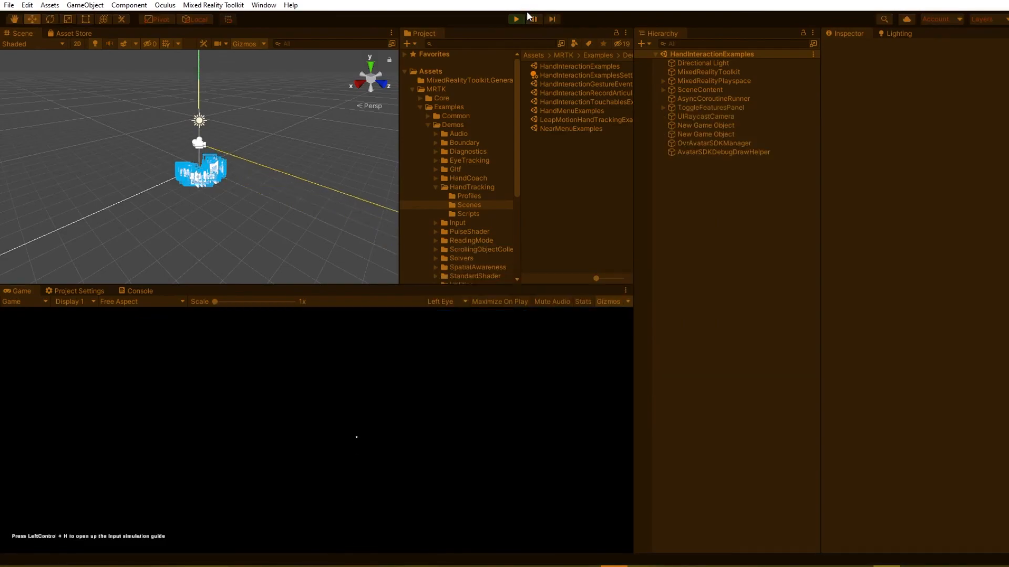
{"action": "left_click", "coordinate": [515, 18]}
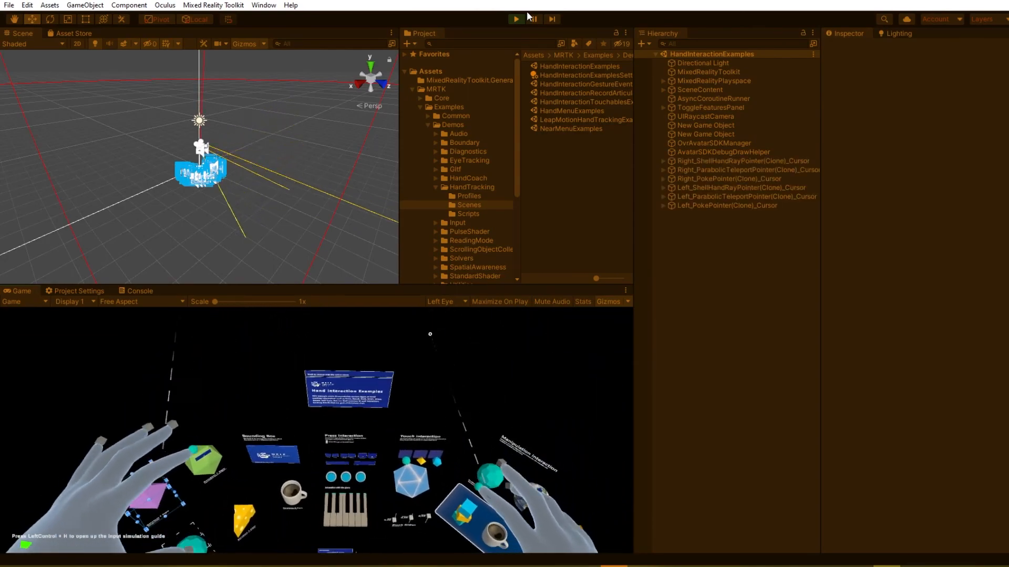